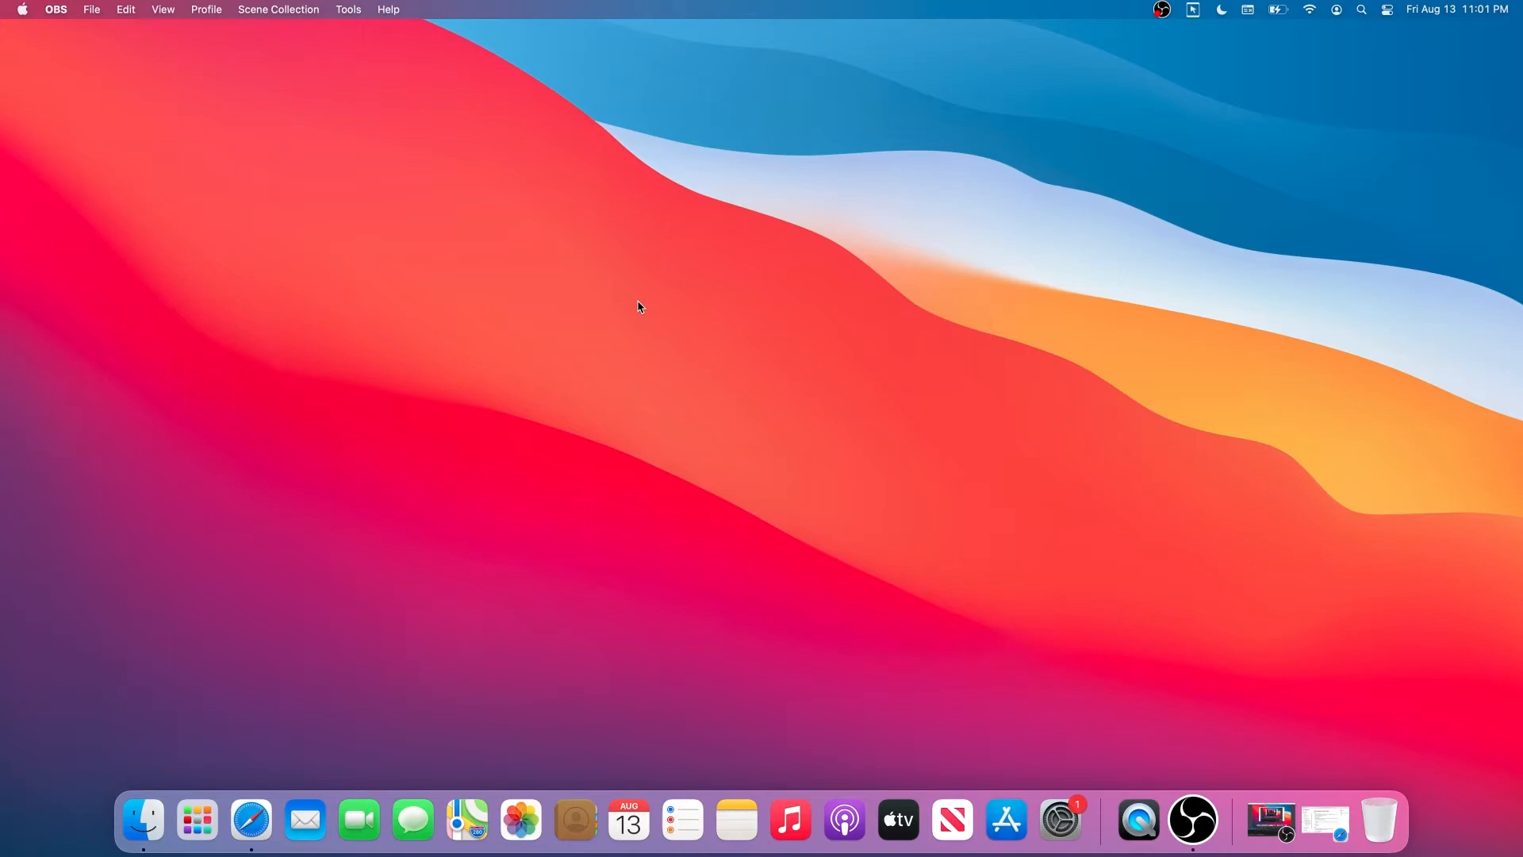
{"action": "mouse_move", "coordinate": [1339, 838]}
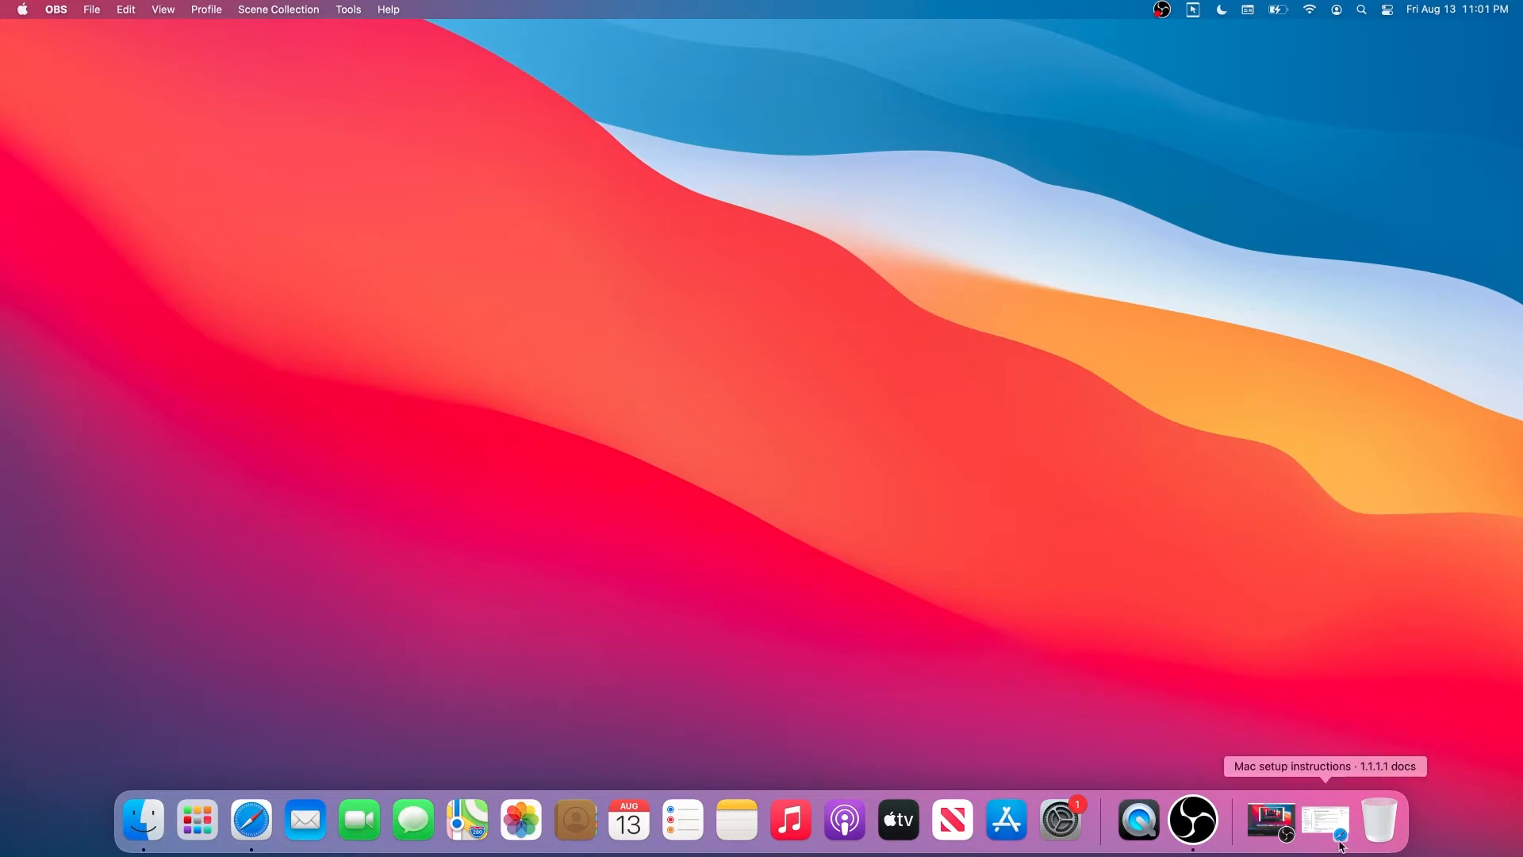
{"action": "left_click", "coordinate": [1326, 827]}
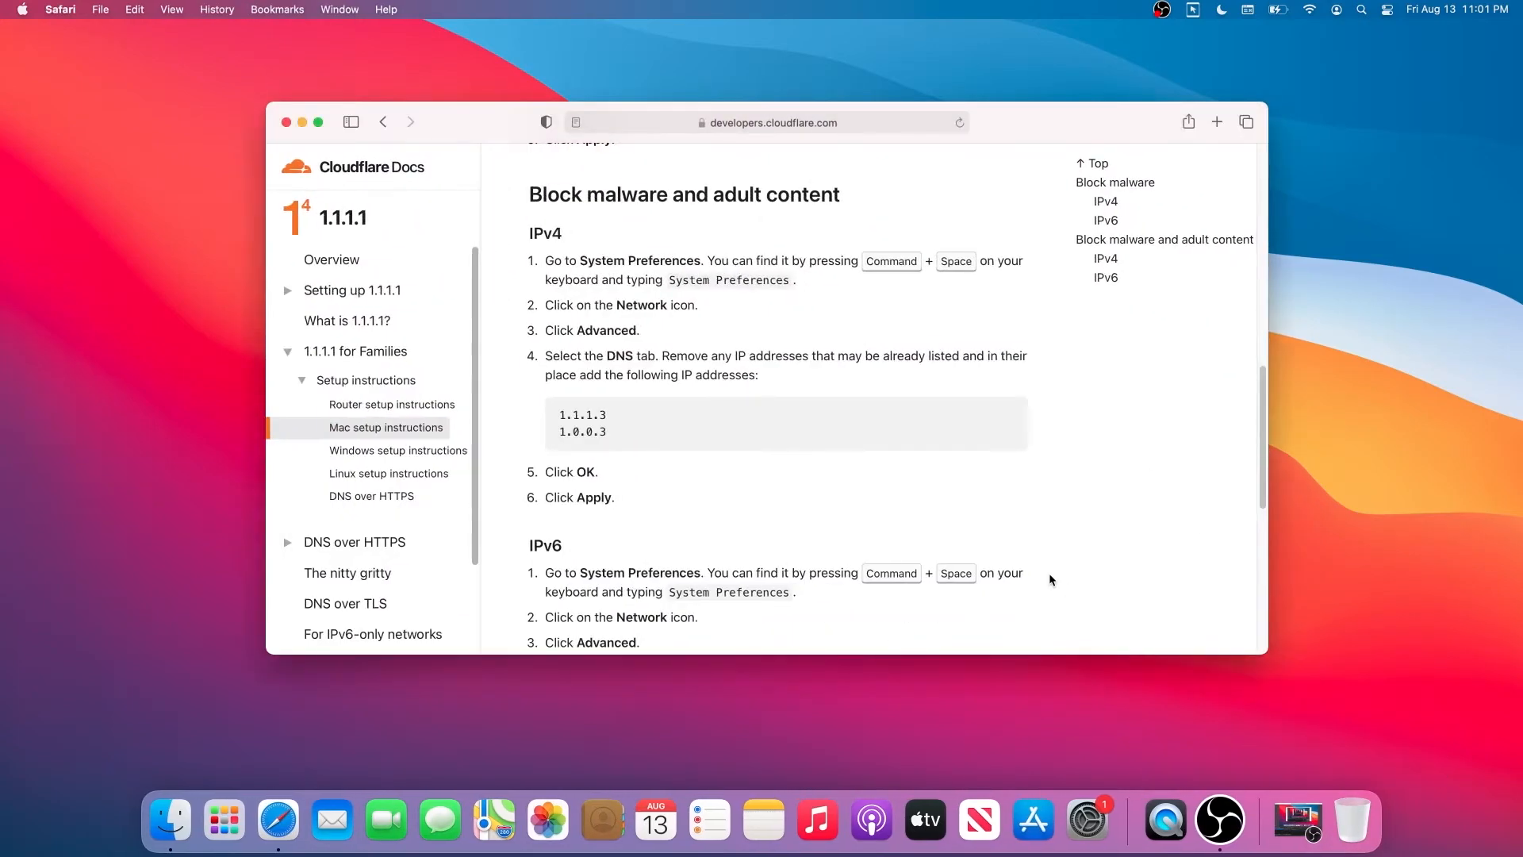
{"action": "mouse_move", "coordinate": [772, 147]}
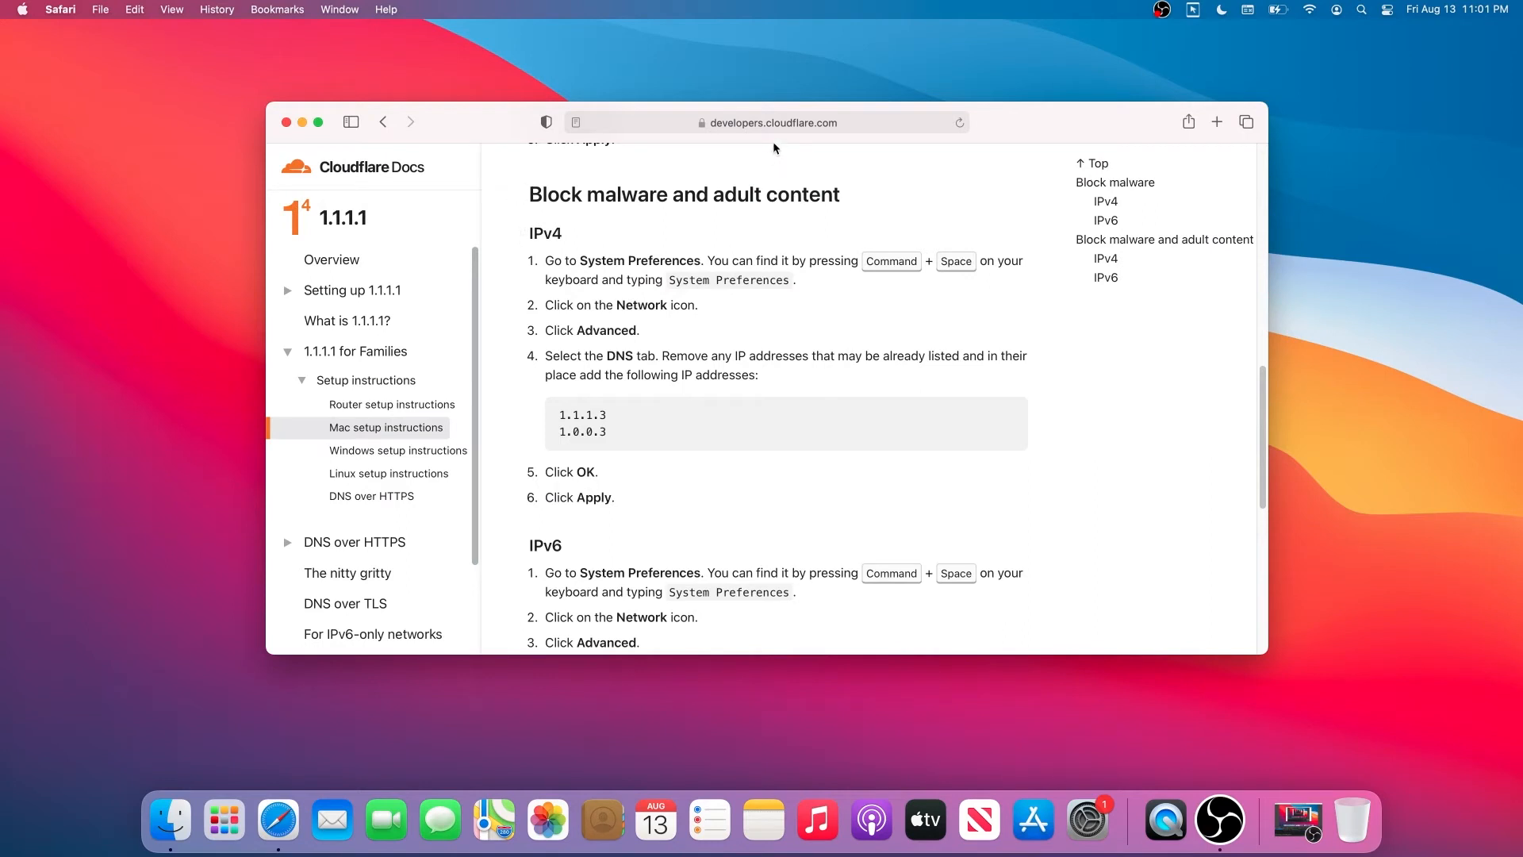
{"action": "mouse_move", "coordinate": [800, 254]}
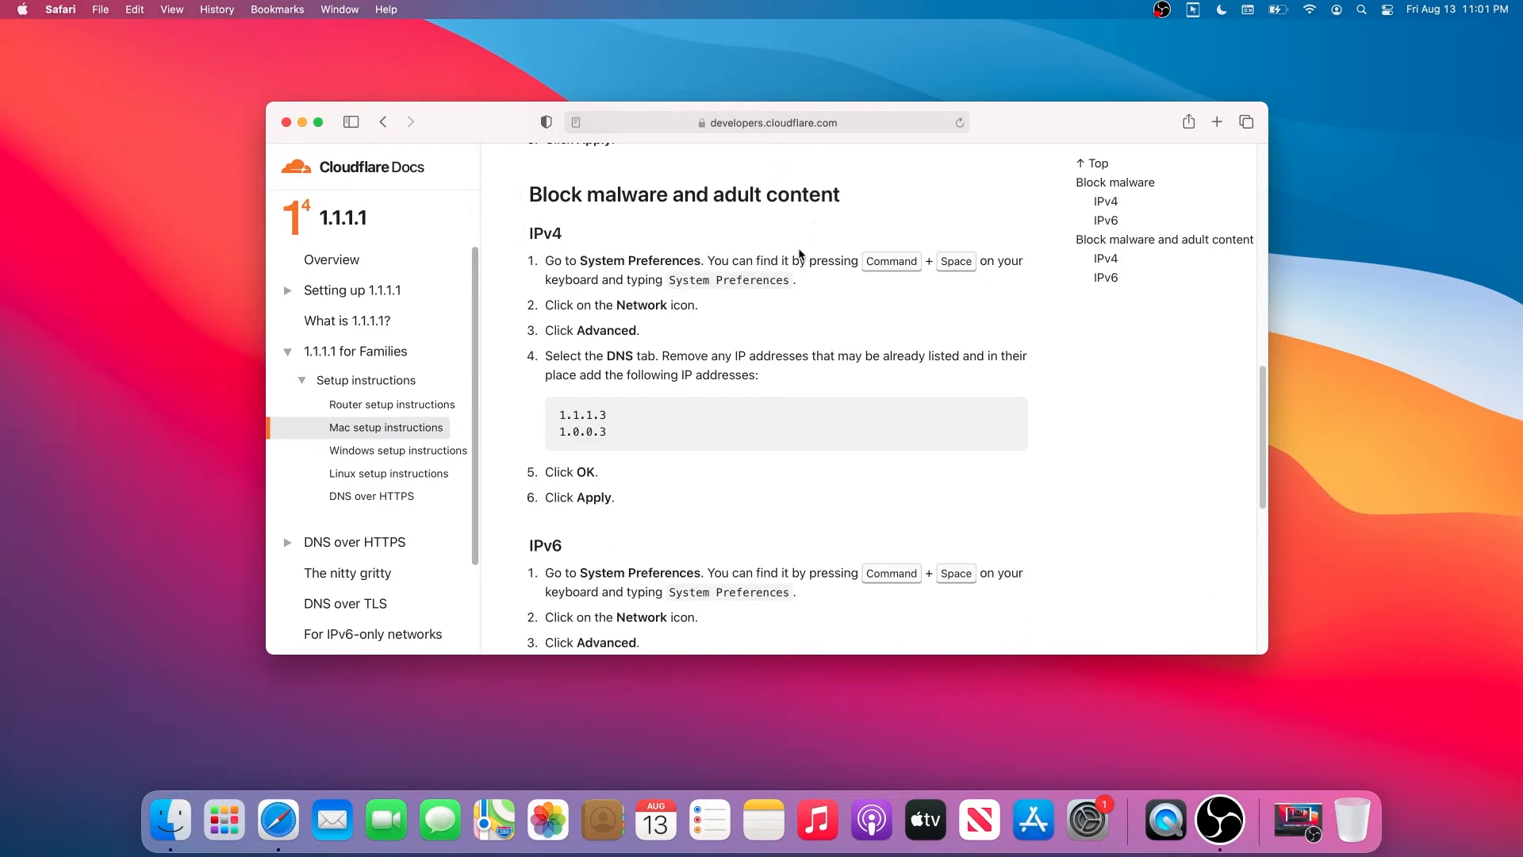
{"action": "mouse_move", "coordinate": [652, 302]}
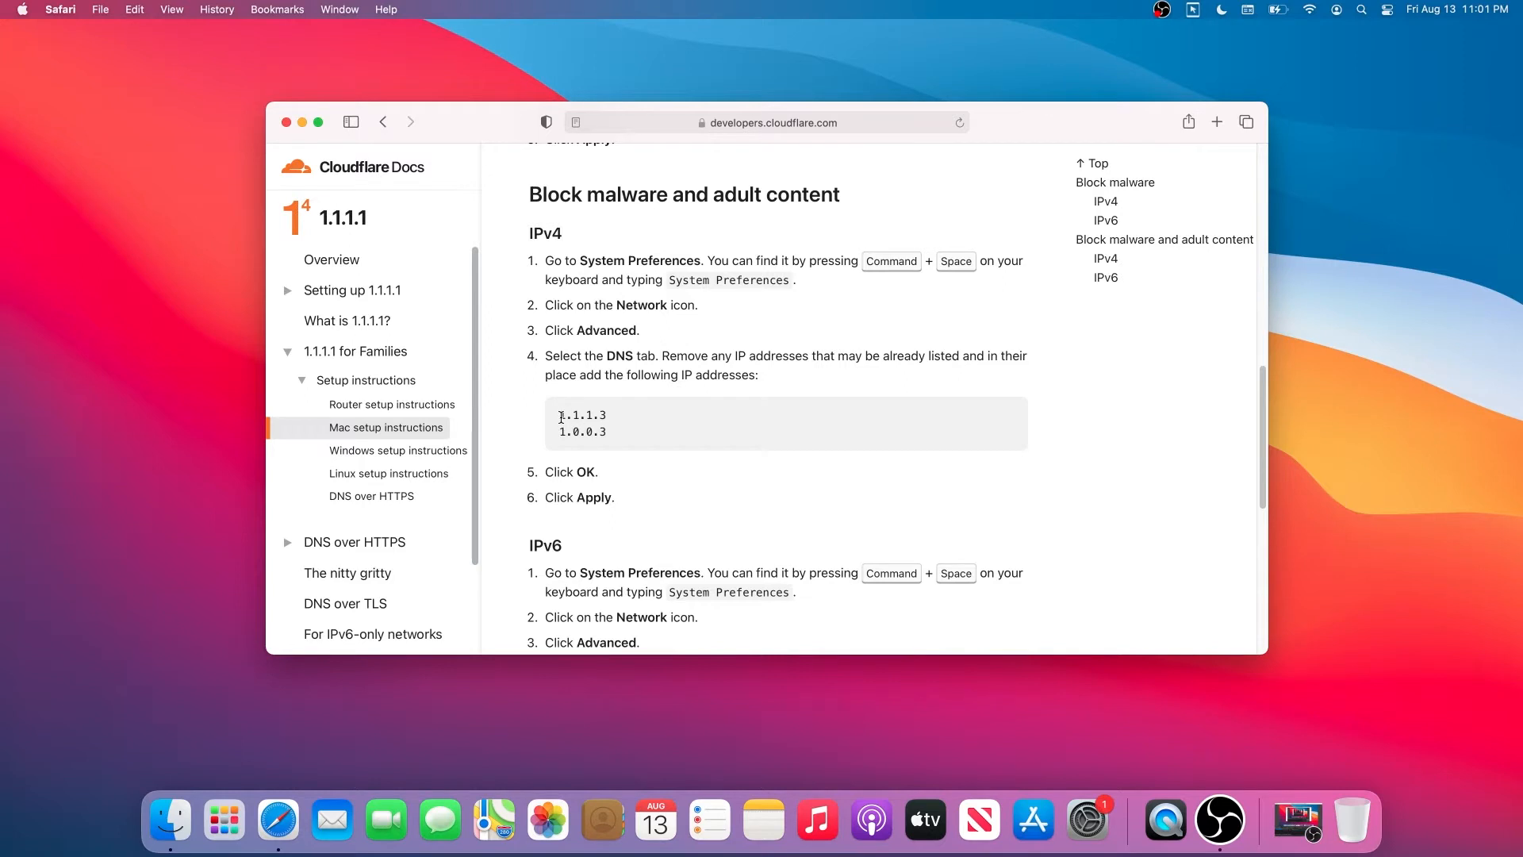
{"action": "mouse_move", "coordinate": [620, 265]}
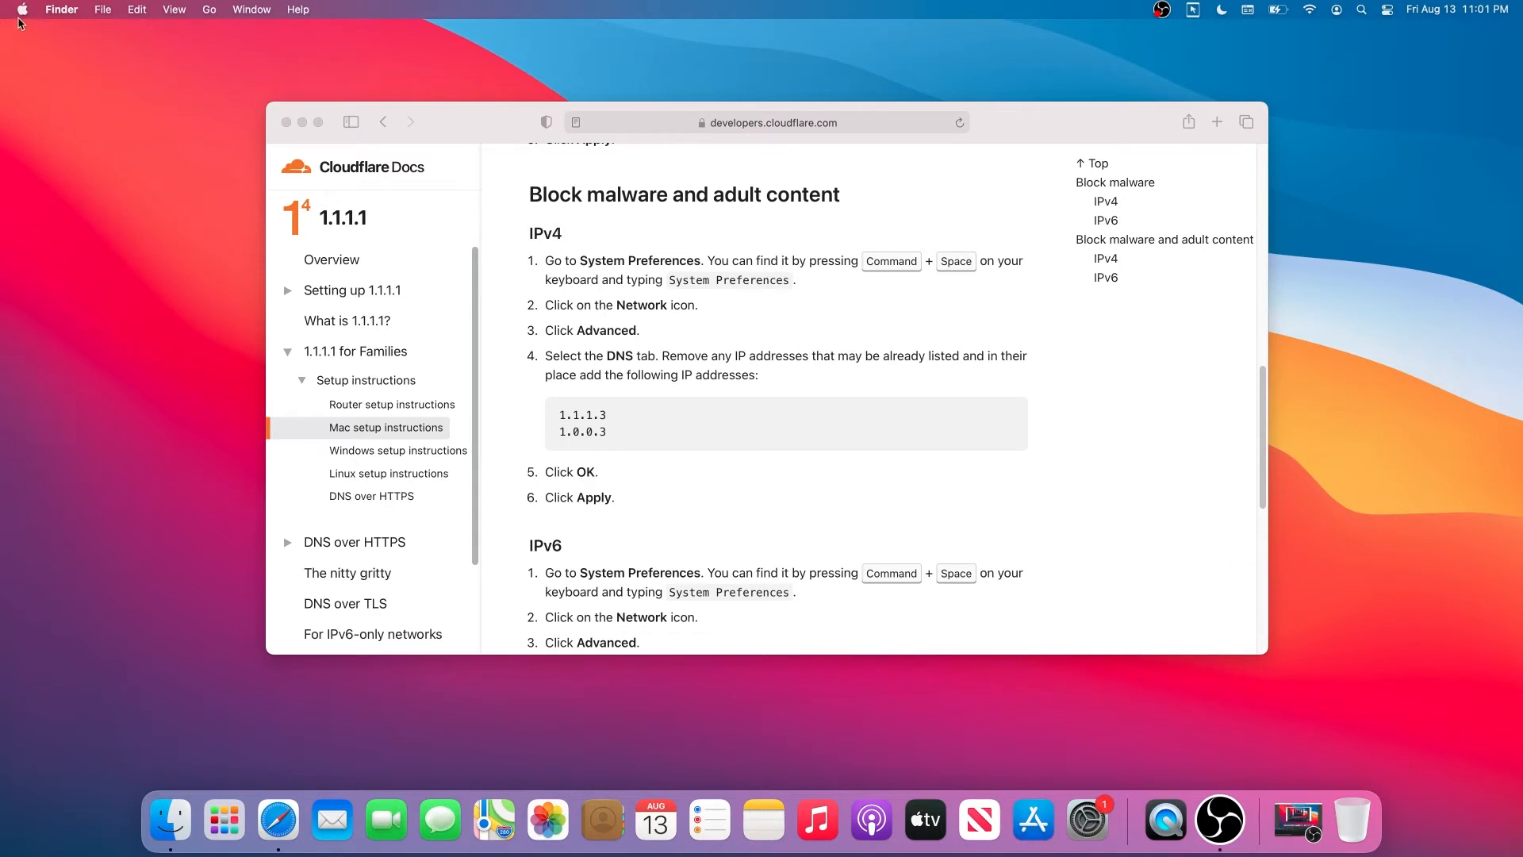
Step: Launch System Preferences from the Apple menu
{"action": "left_click", "coordinate": [20, 9]}
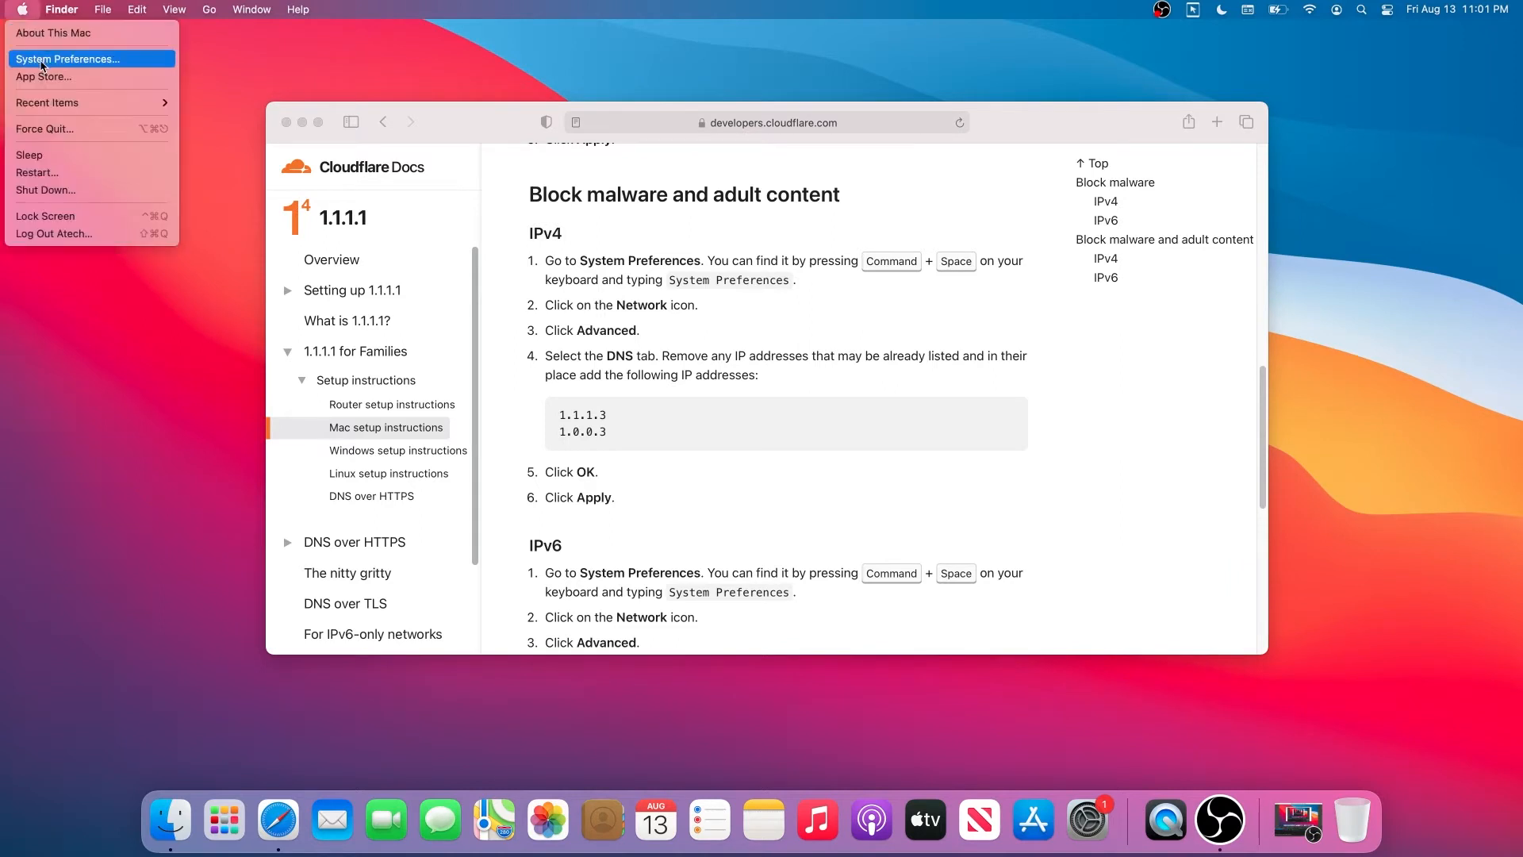
{"action": "left_click", "coordinate": [68, 59]}
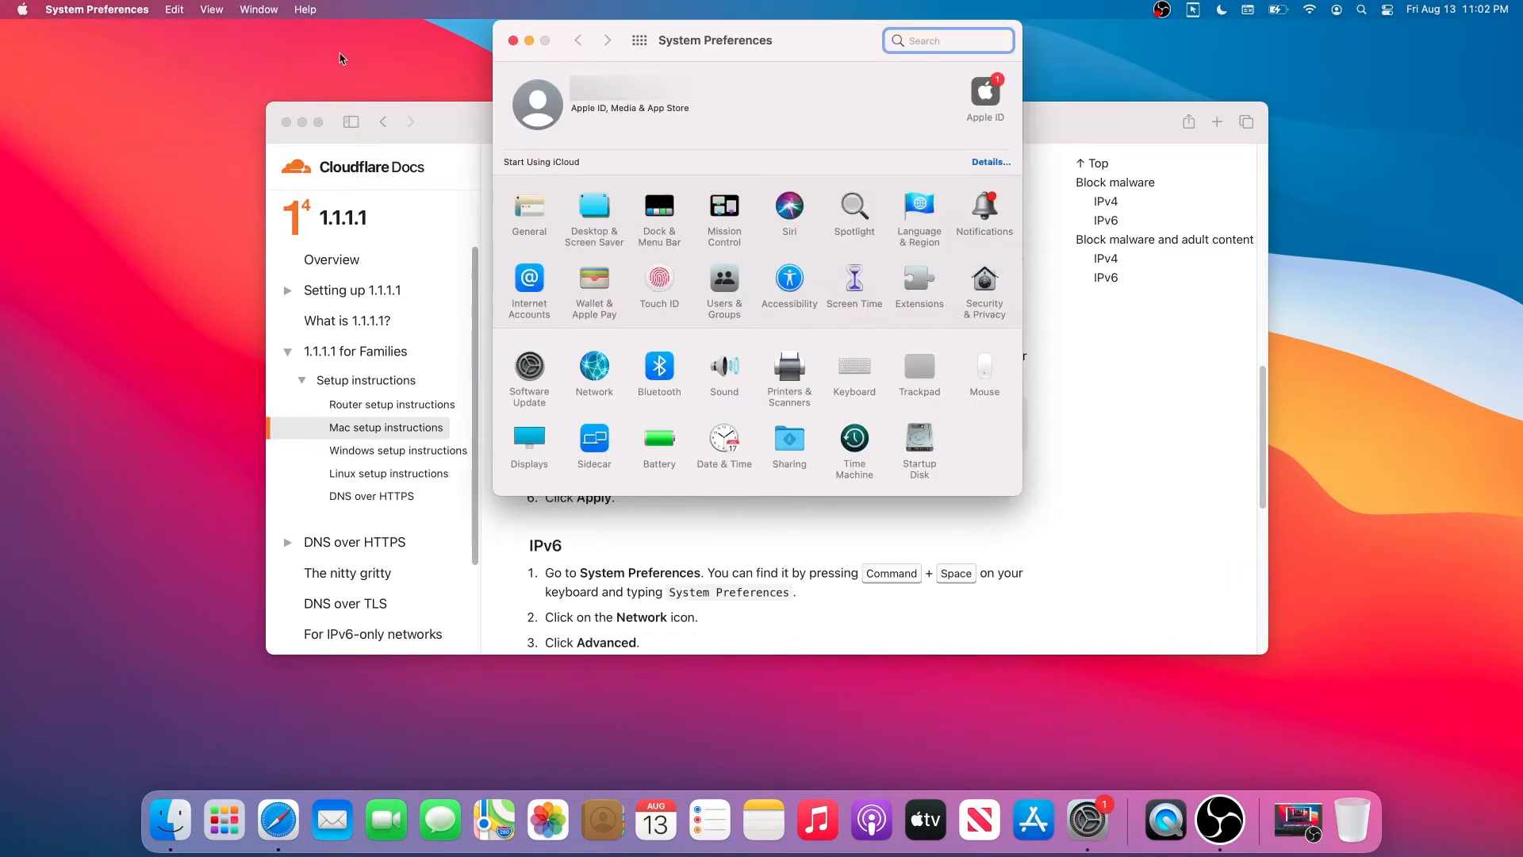
{"action": "mouse_move", "coordinate": [608, 340]}
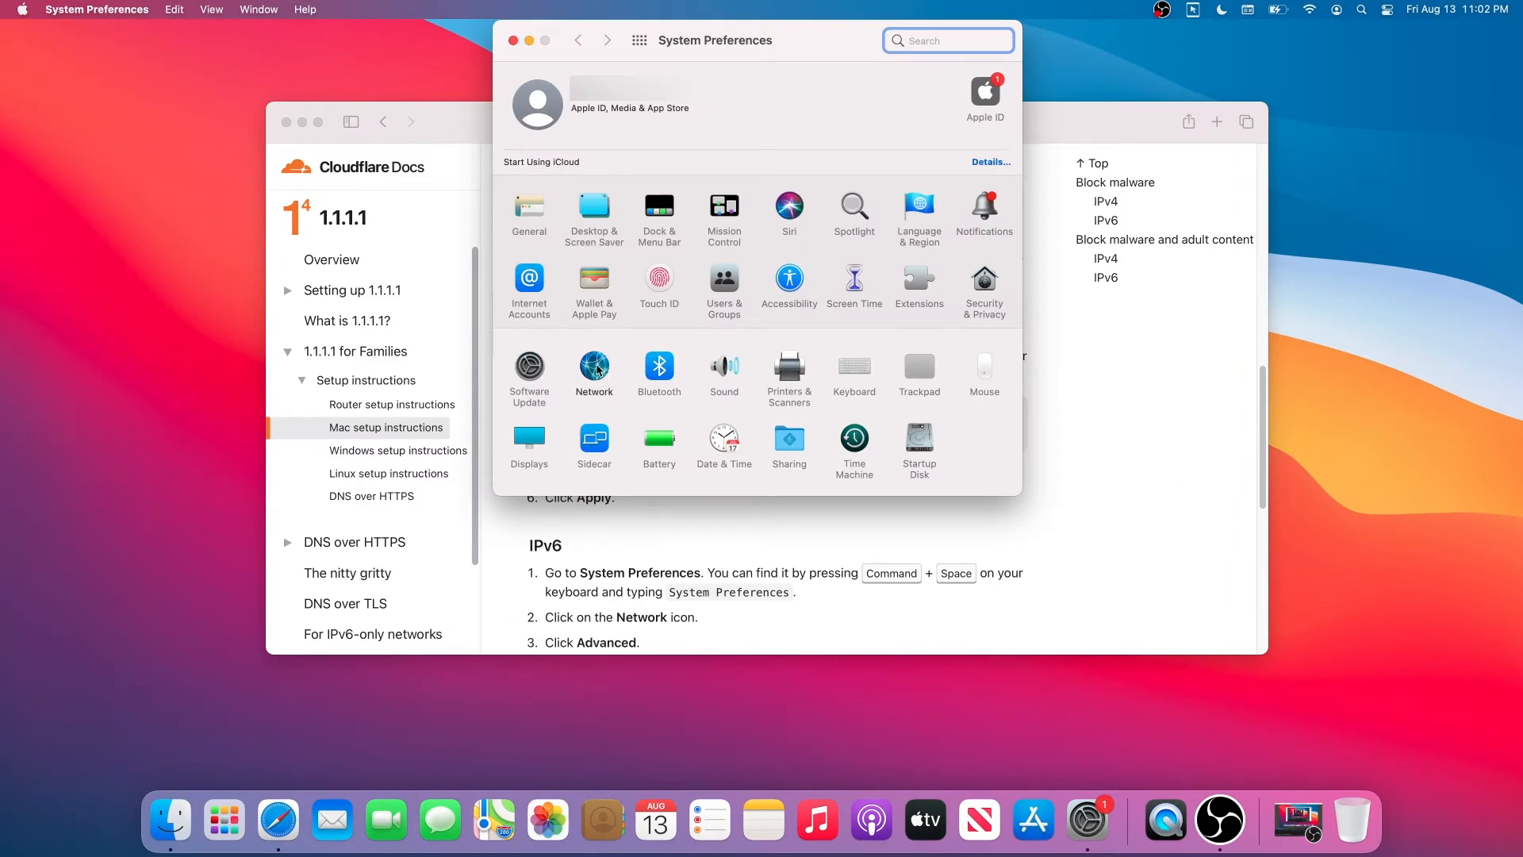
Step: Go to the Network pane and select the connected Wi-Fi service
{"action": "left_click", "coordinate": [594, 371]}
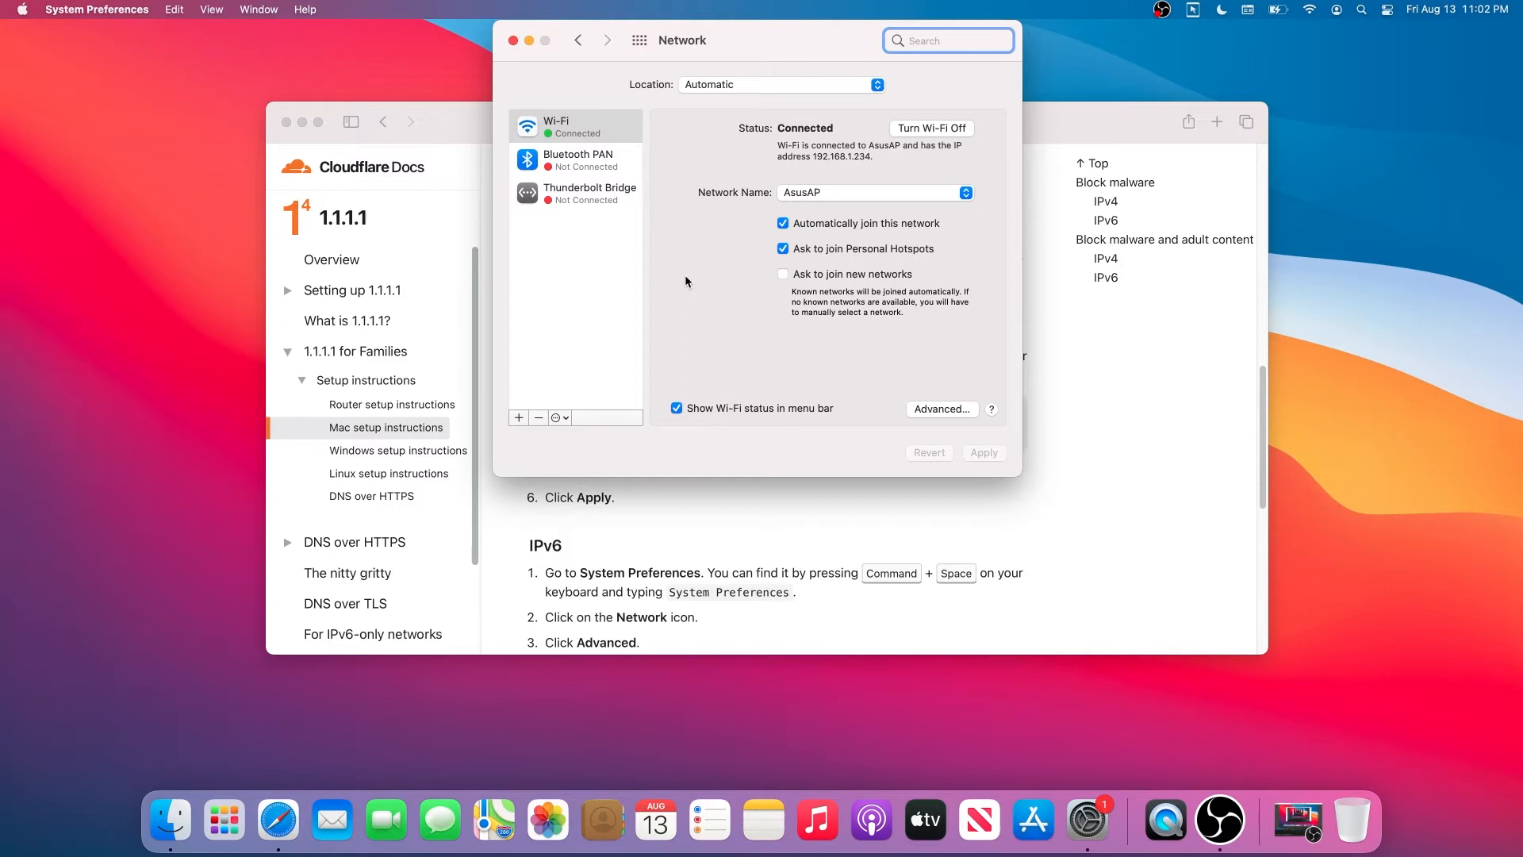
{"action": "mouse_move", "coordinate": [678, 267]}
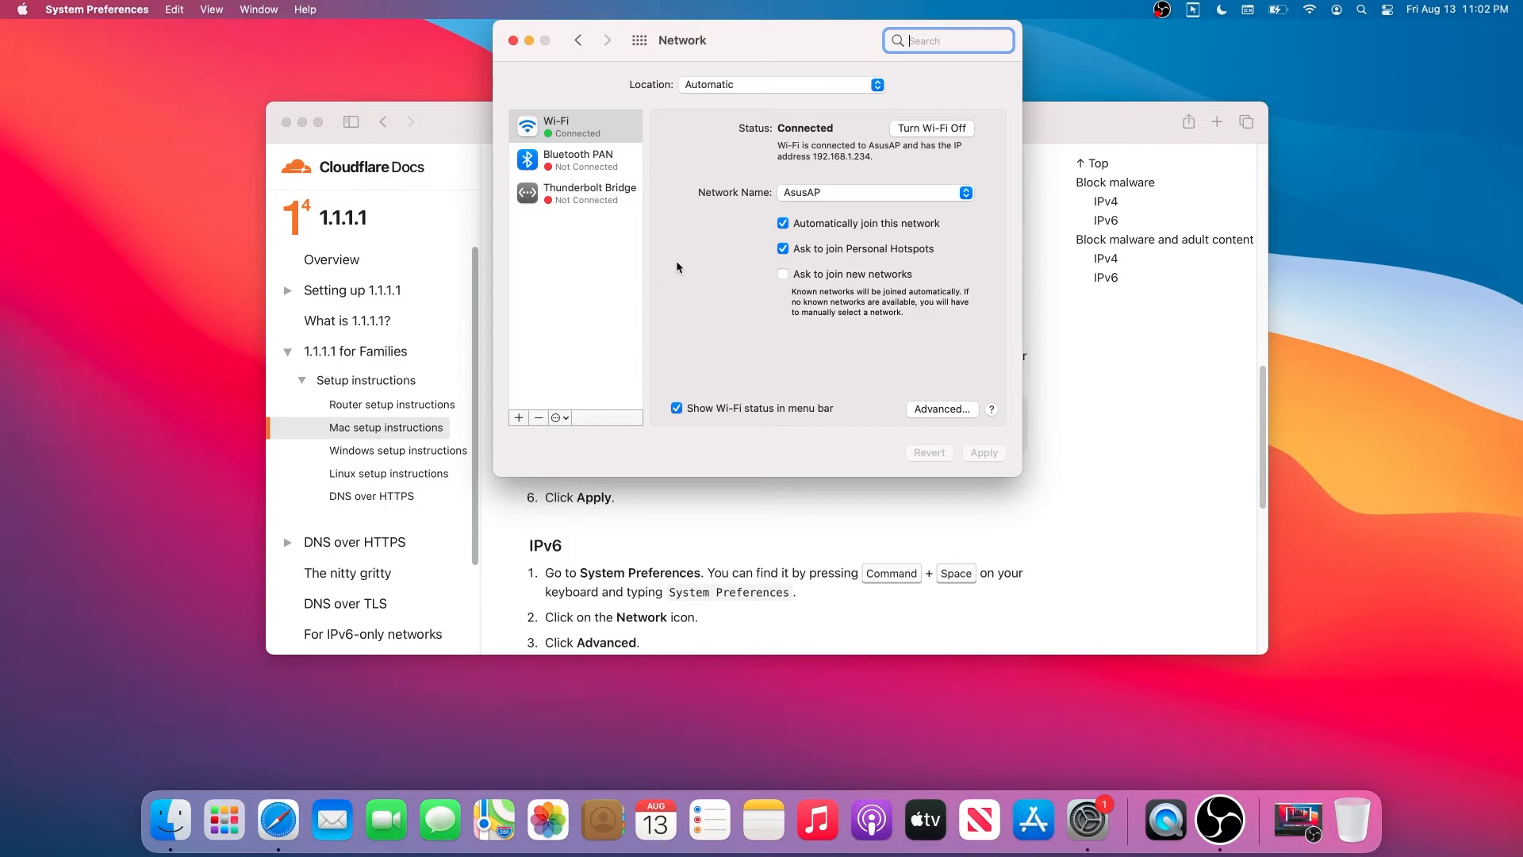
{"action": "mouse_move", "coordinate": [669, 192]}
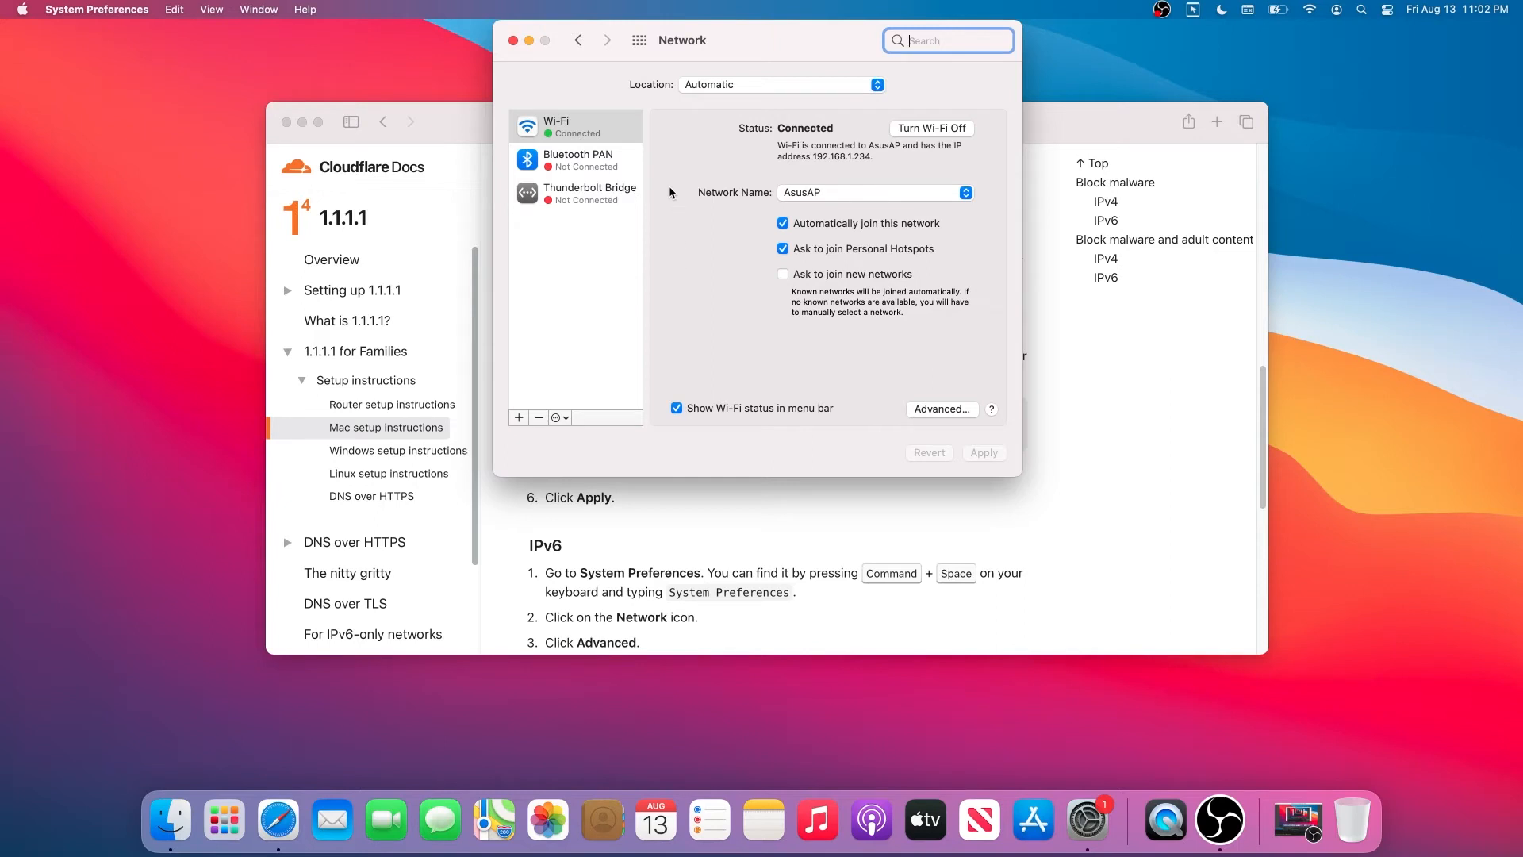
{"action": "mouse_move", "coordinate": [579, 136]}
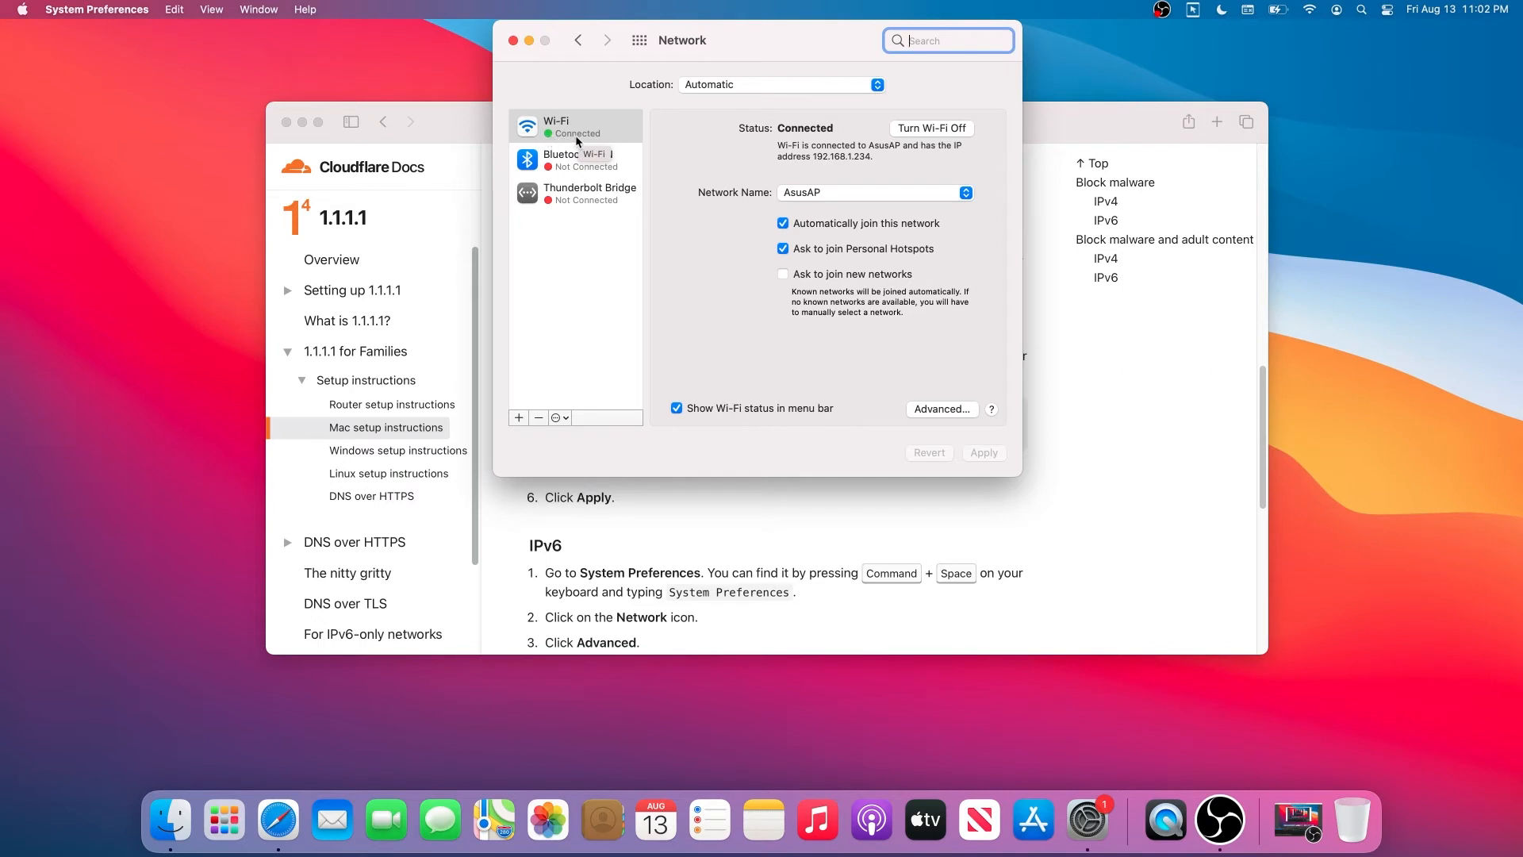
{"action": "mouse_move", "coordinate": [628, 243]}
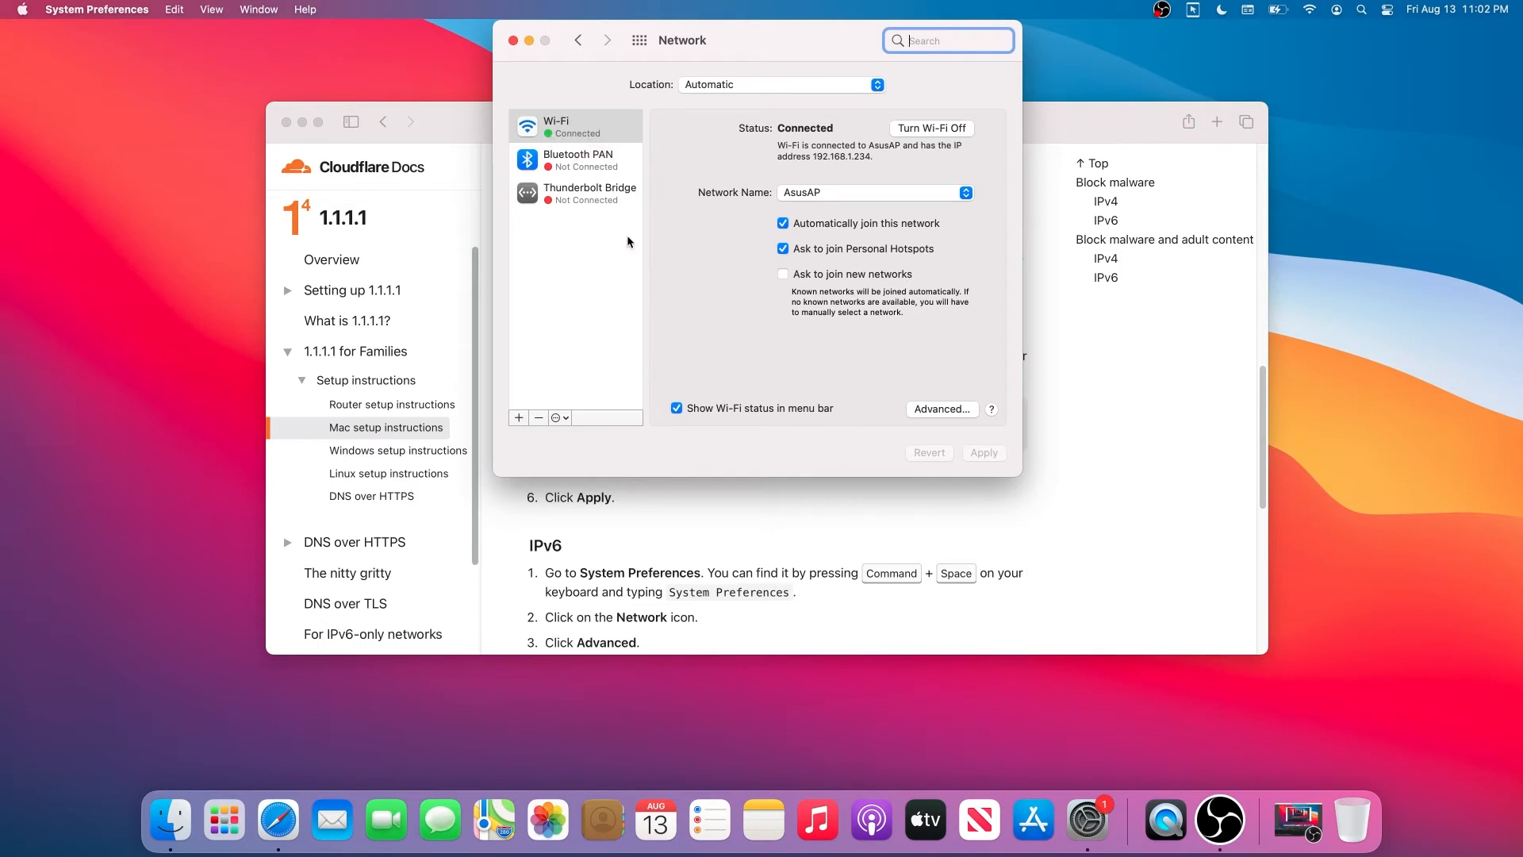
{"action": "mouse_move", "coordinate": [607, 150]}
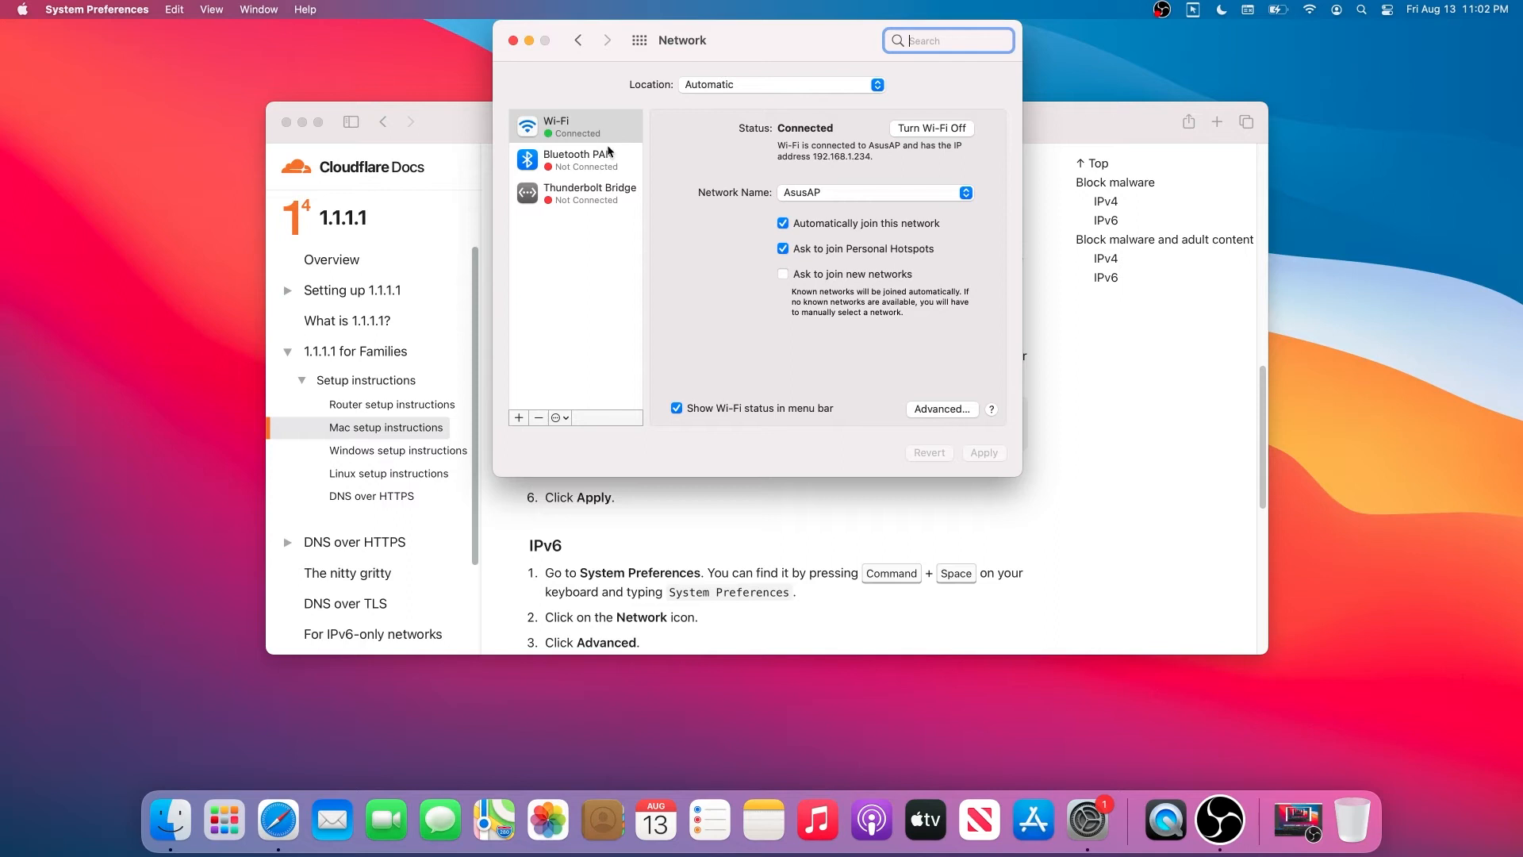
{"action": "mouse_move", "coordinate": [590, 128]}
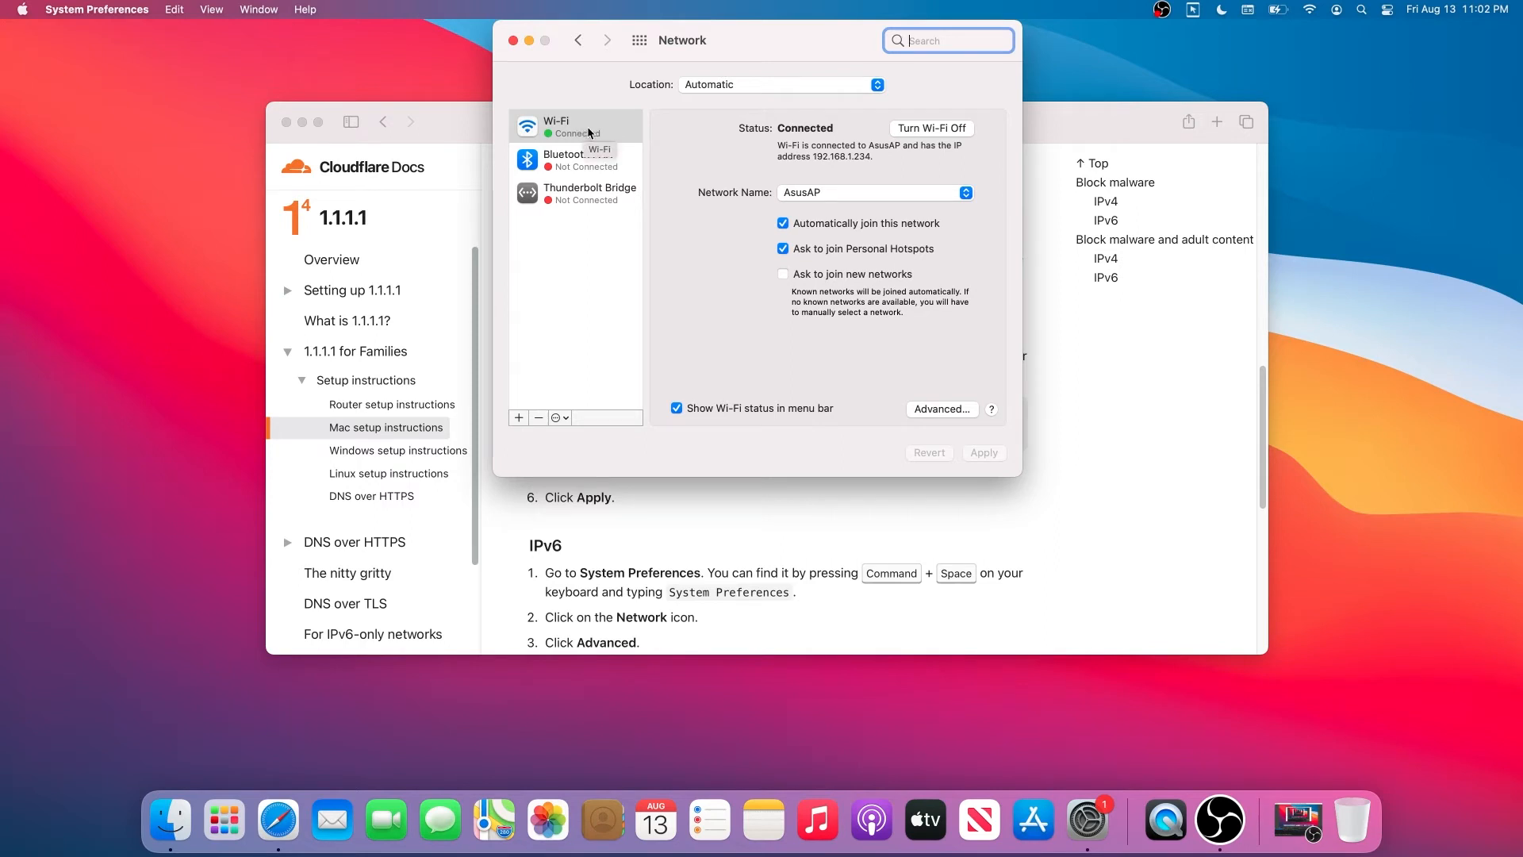
{"action": "mouse_move", "coordinate": [571, 122]}
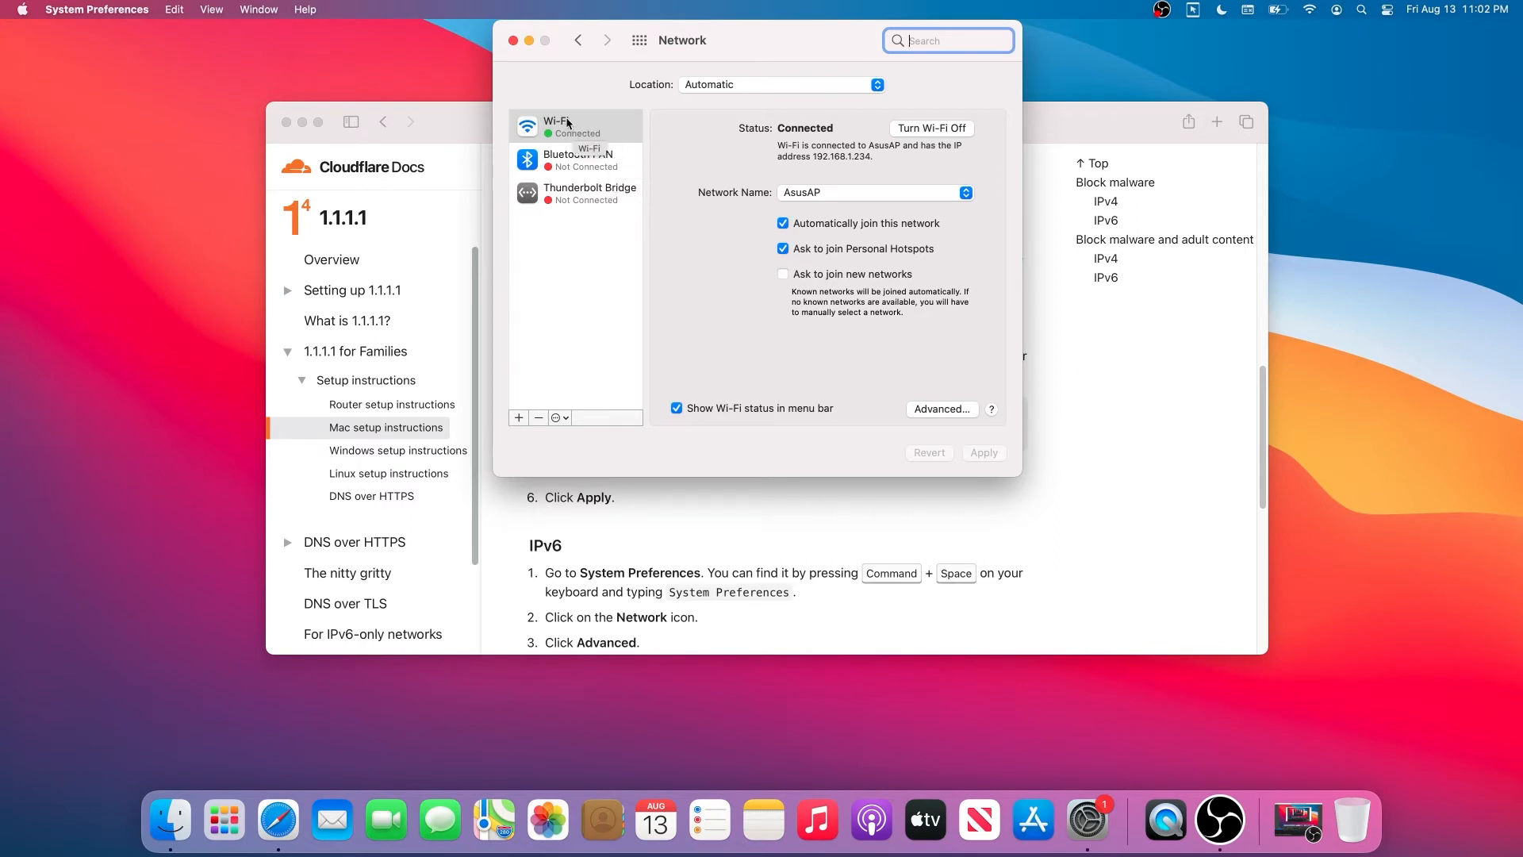
{"action": "left_click", "coordinate": [574, 127]}
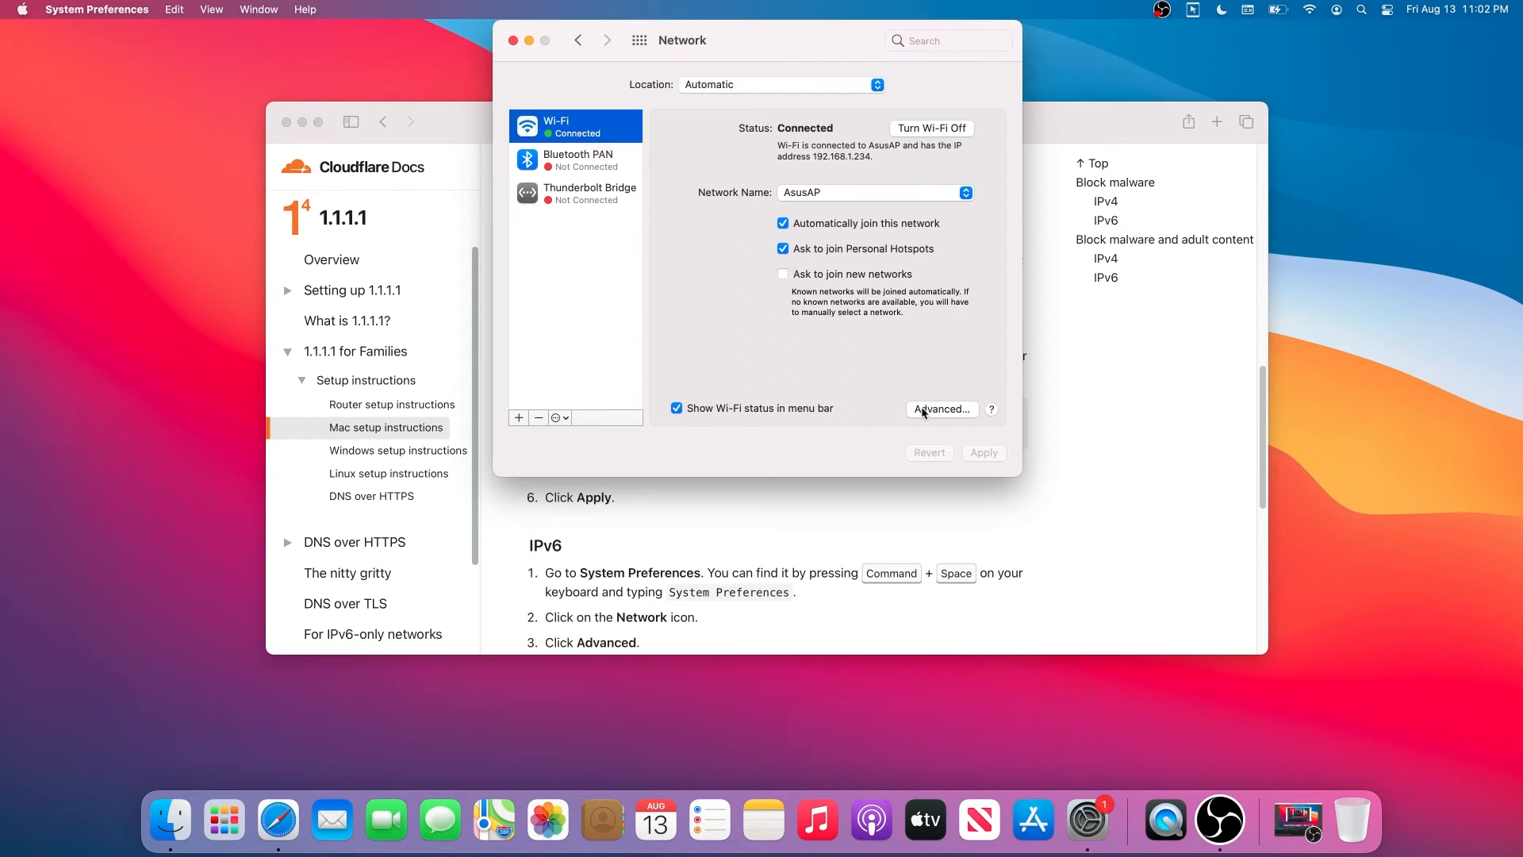
Step: Show the Wi-Fi Advanced settings on the DNS servers list (currently 192.168.1.1)
{"action": "left_click", "coordinate": [941, 409]}
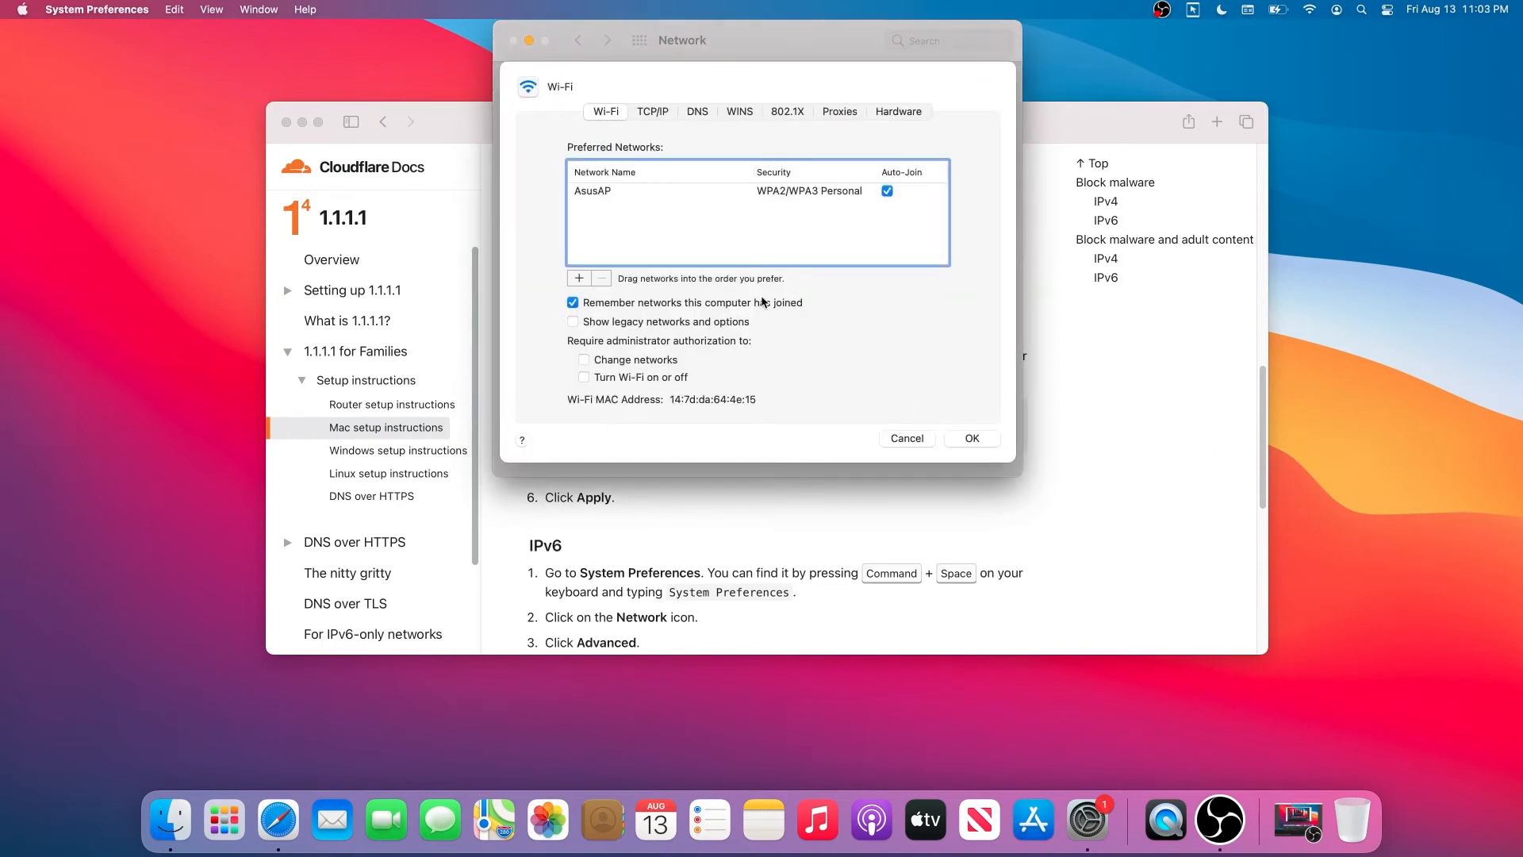
{"action": "left_click", "coordinate": [696, 111]}
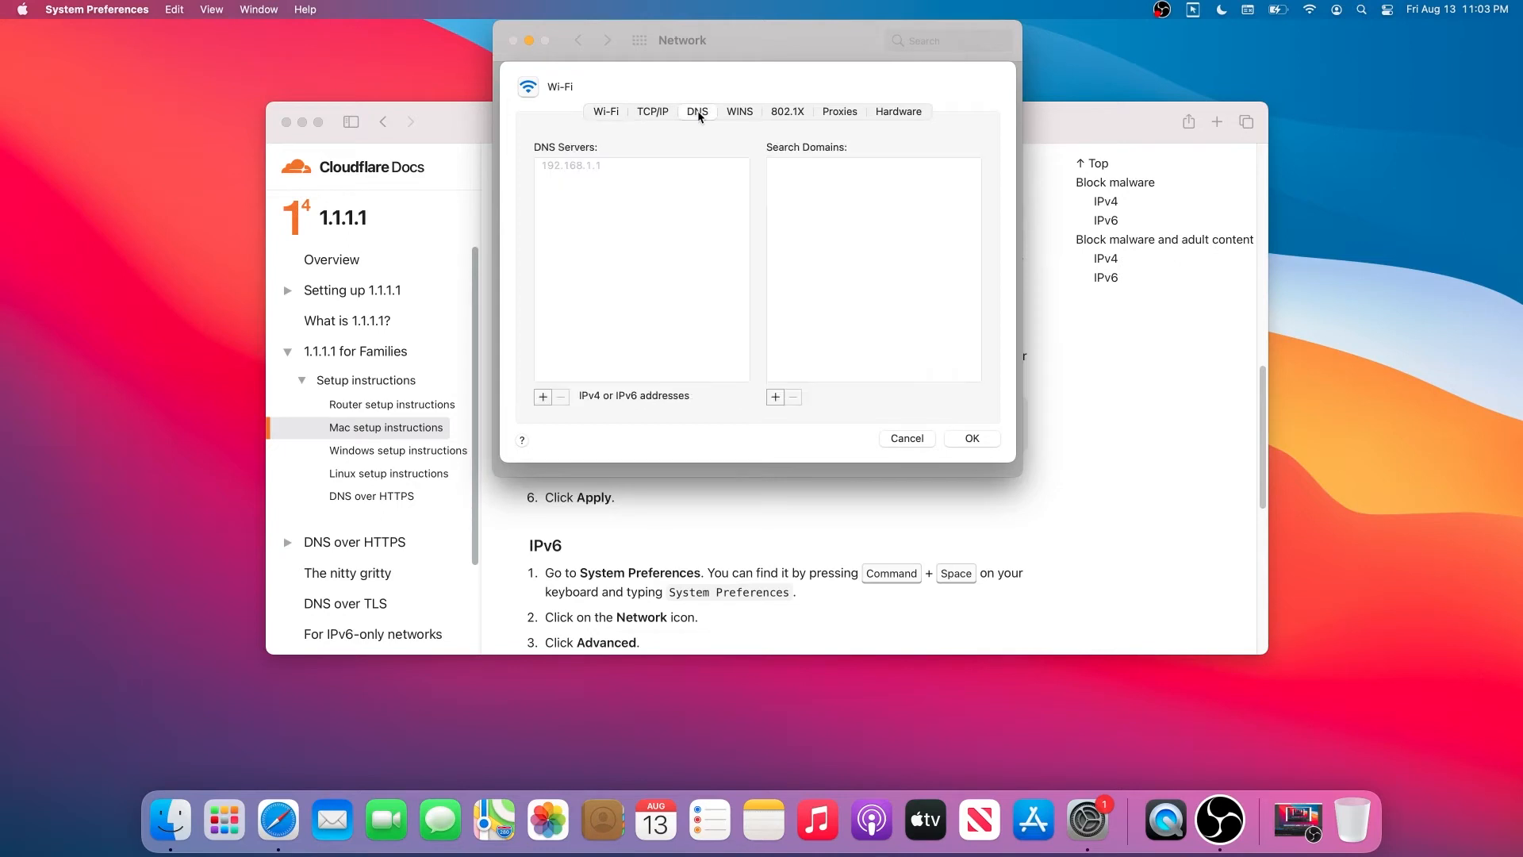
{"action": "mouse_move", "coordinate": [760, 253]}
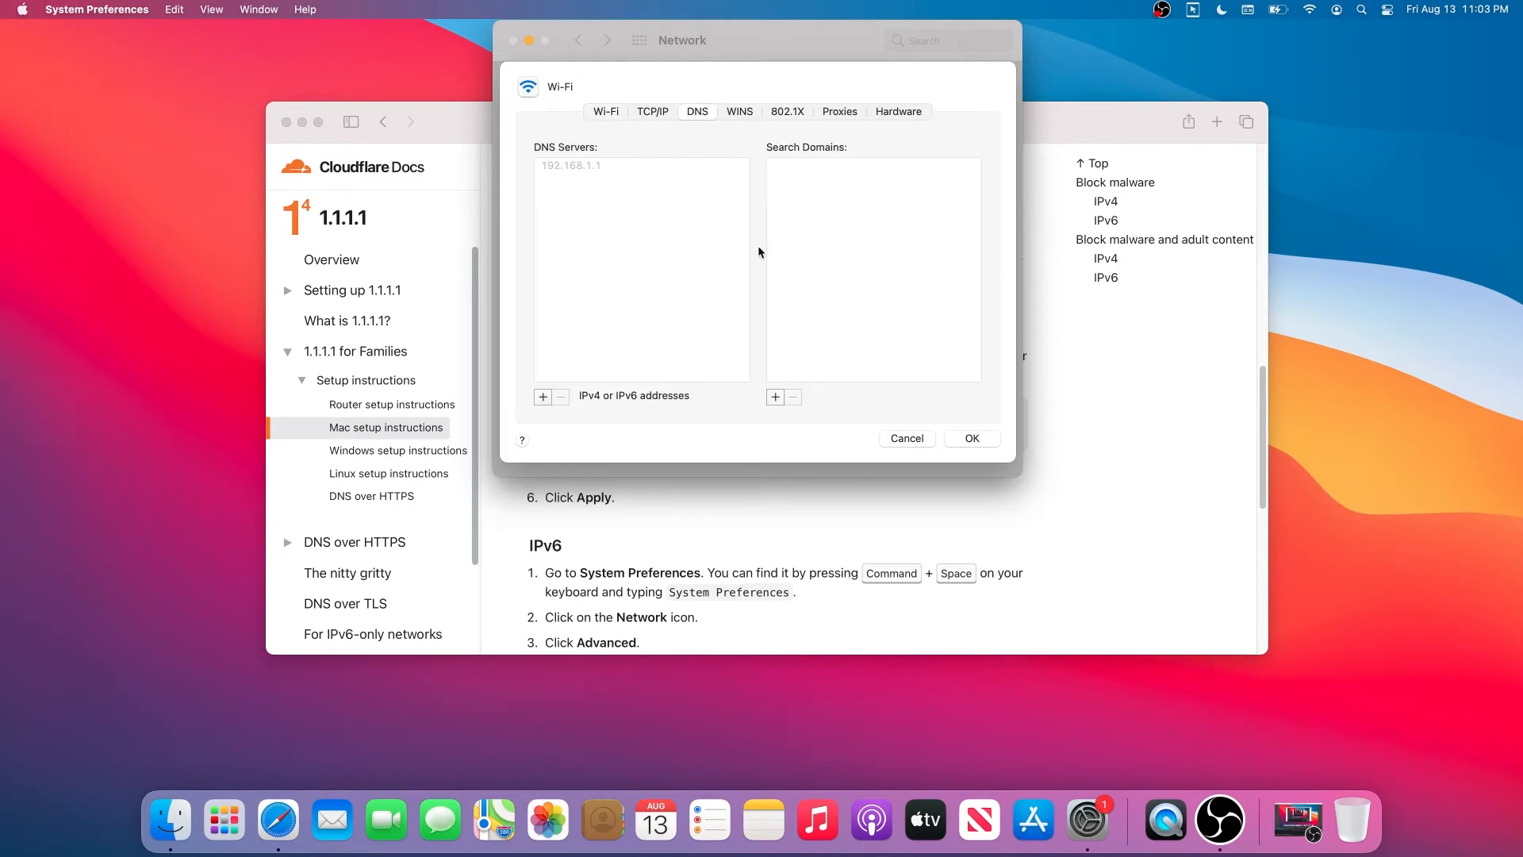
{"action": "mouse_move", "coordinate": [608, 232]}
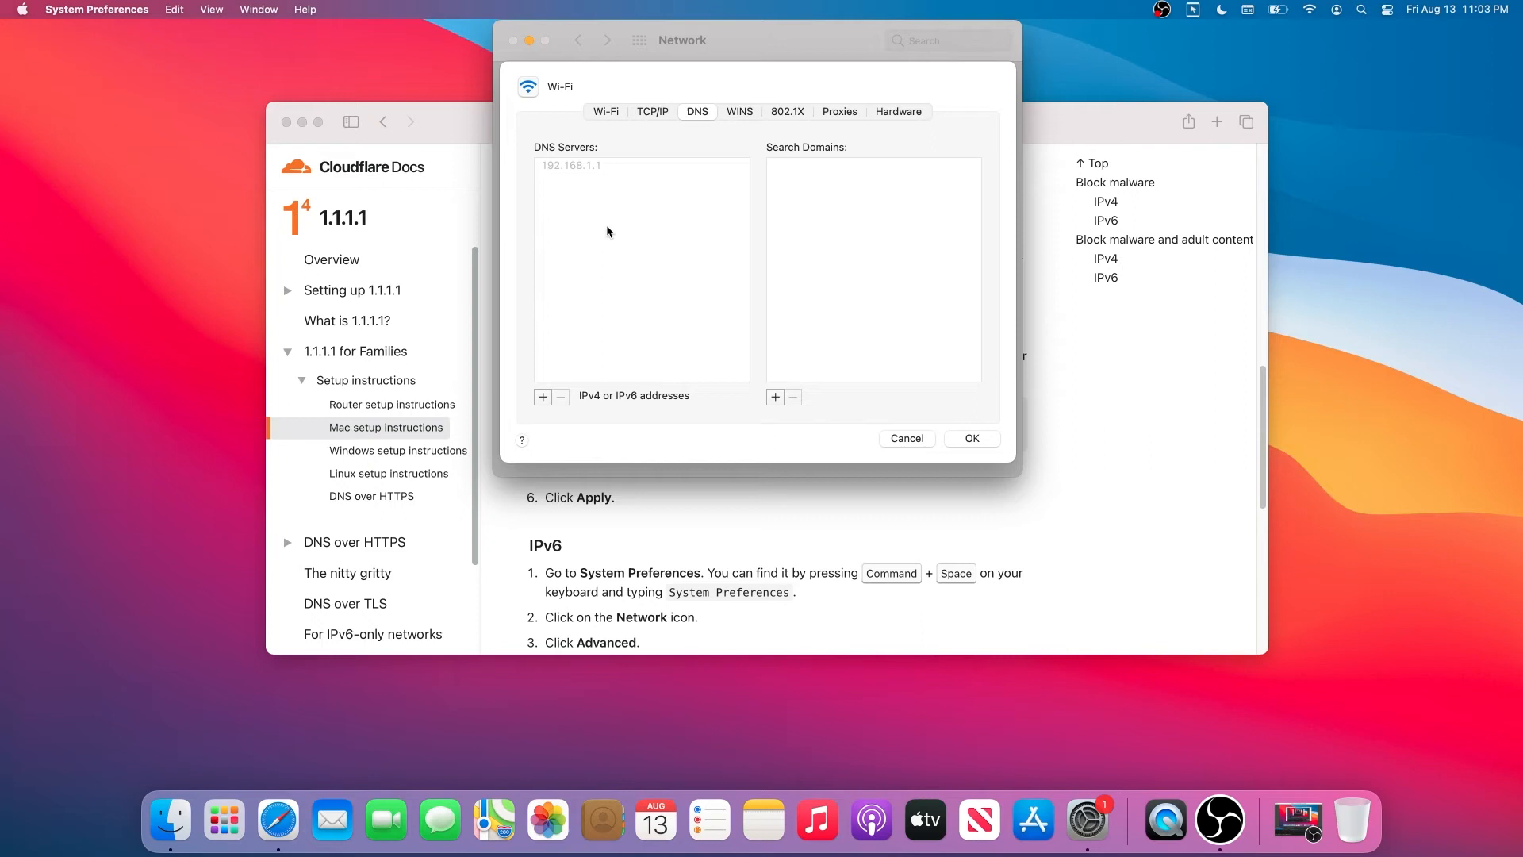
{"action": "mouse_move", "coordinate": [580, 207]}
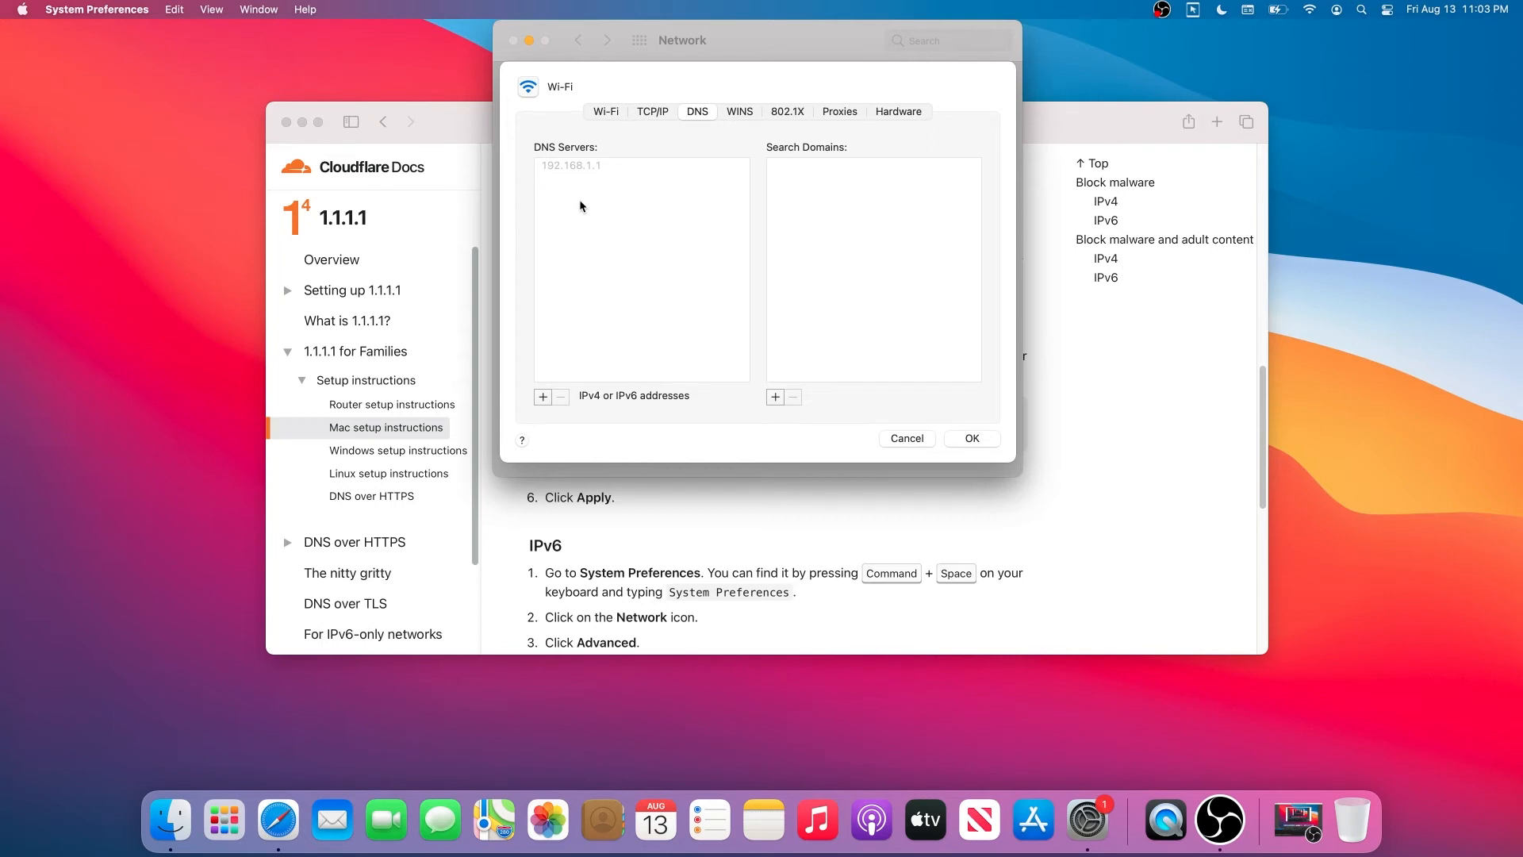
{"action": "mouse_move", "coordinate": [550, 383]}
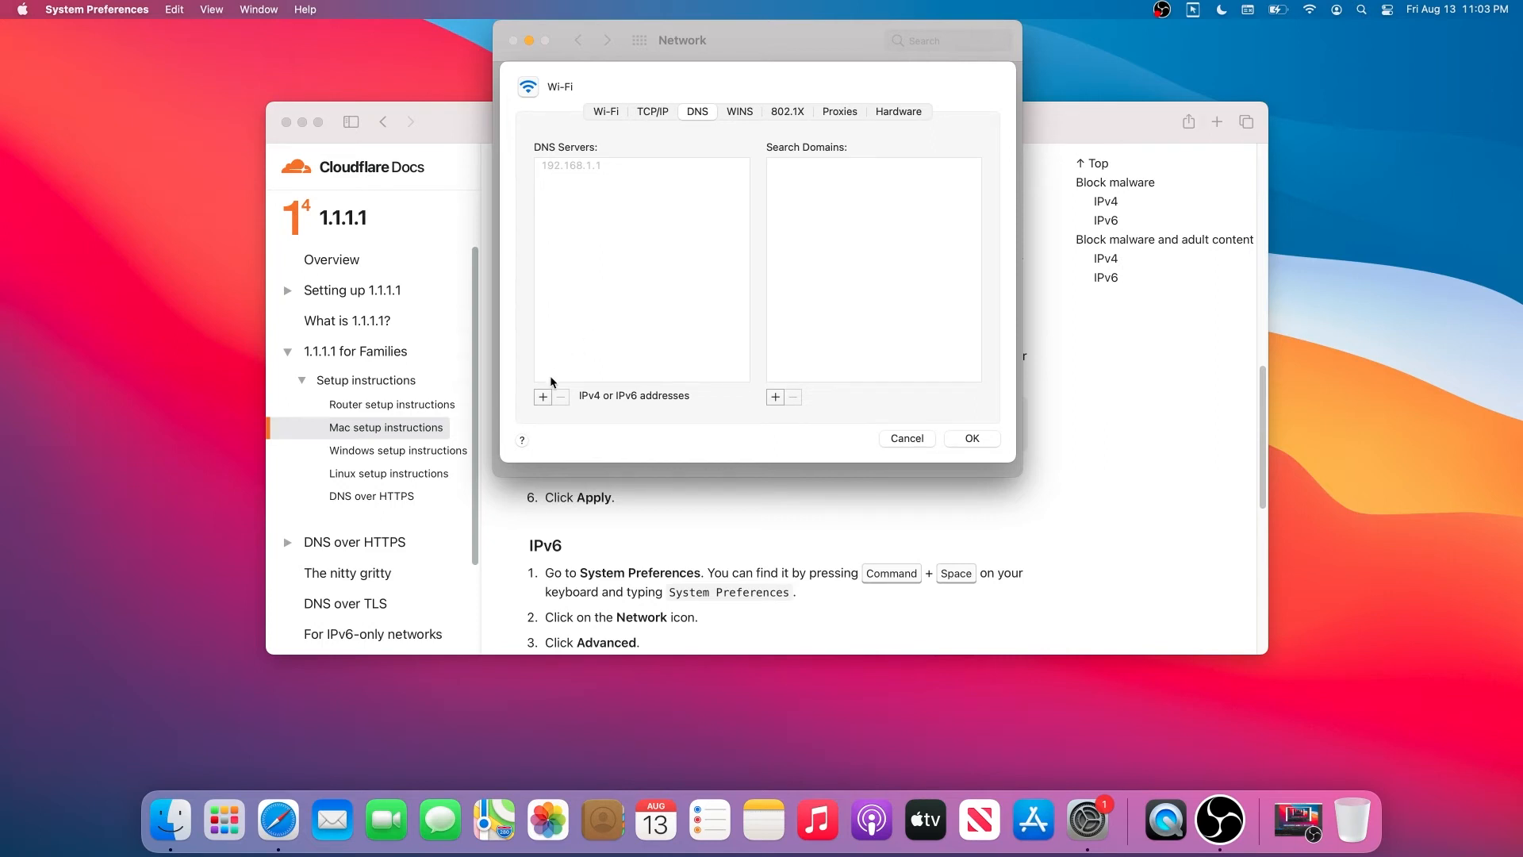
Step: Add DNS servers 1.1.1.3 and 1.0.0.3 to the Wi-Fi connection
{"action": "left_click", "coordinate": [543, 396]}
{"action": "type", "text": "1.1.1"}
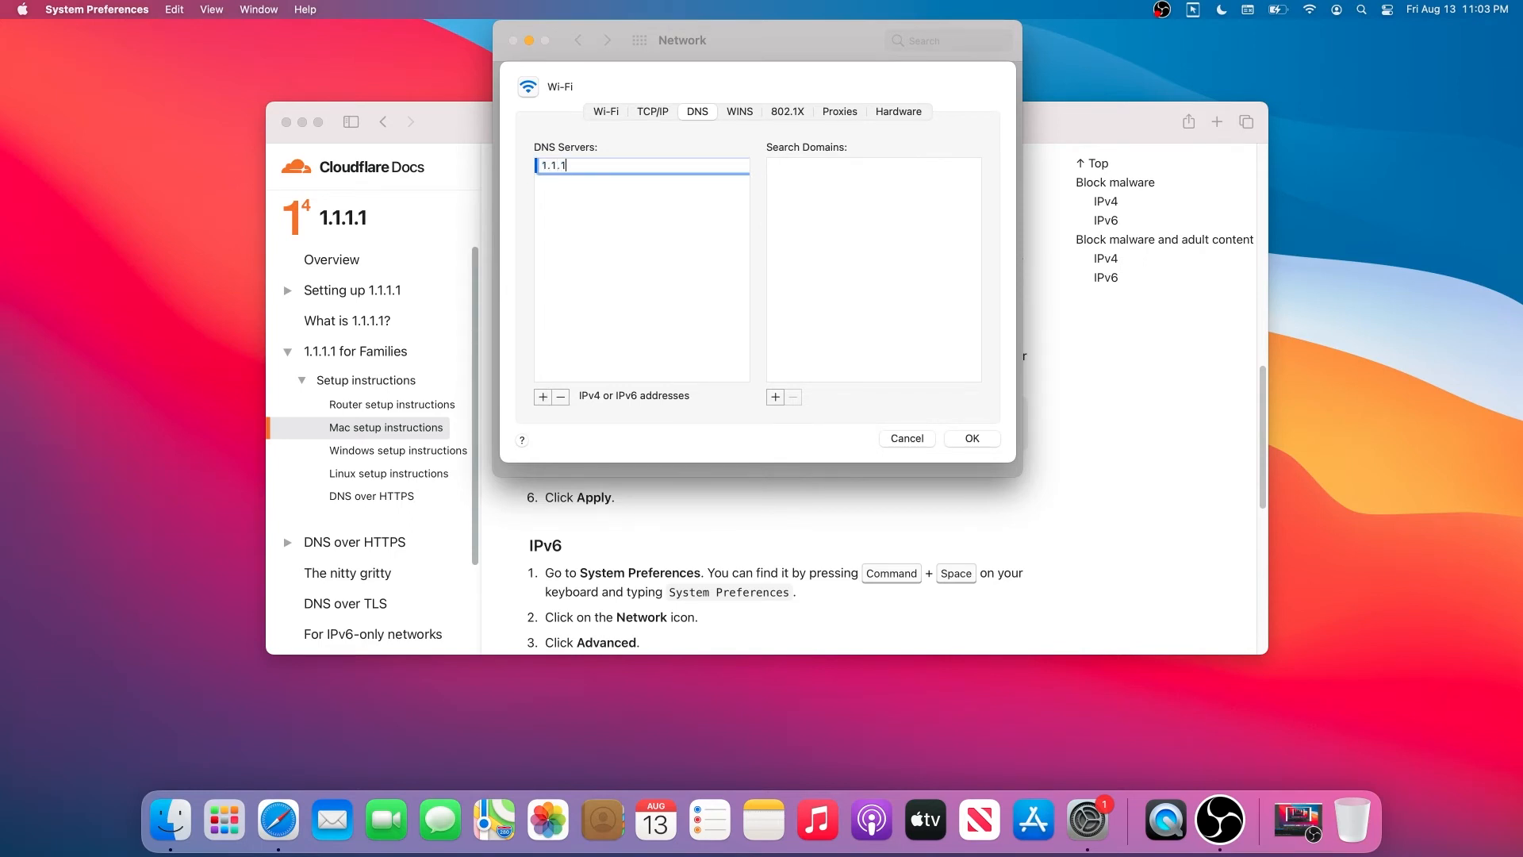
{"action": "type", "text": ".3"}
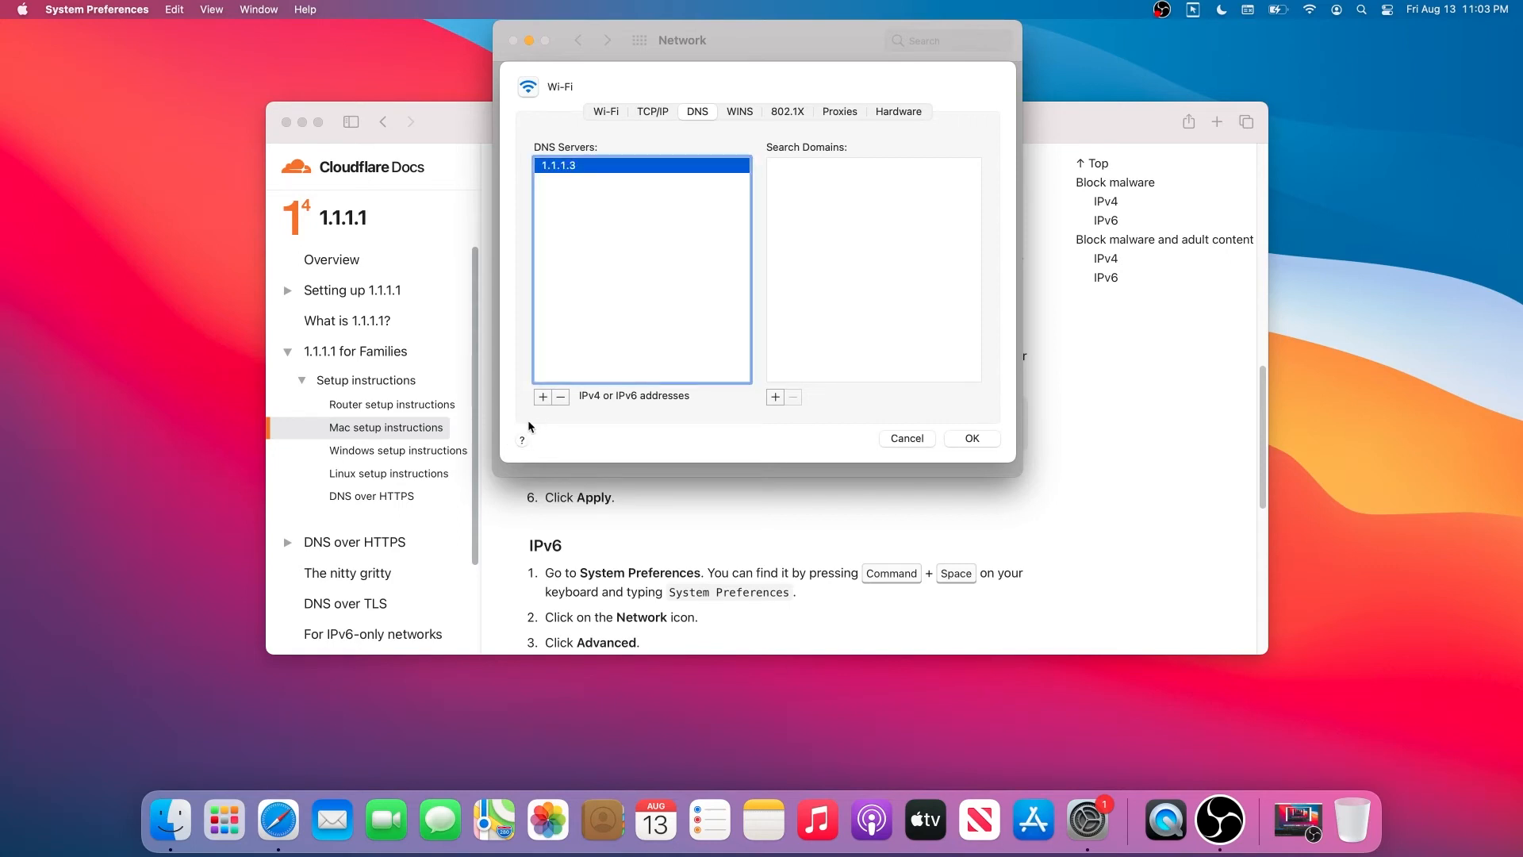
{"action": "left_click", "coordinate": [543, 397]}
{"action": "type", "text": "1"}
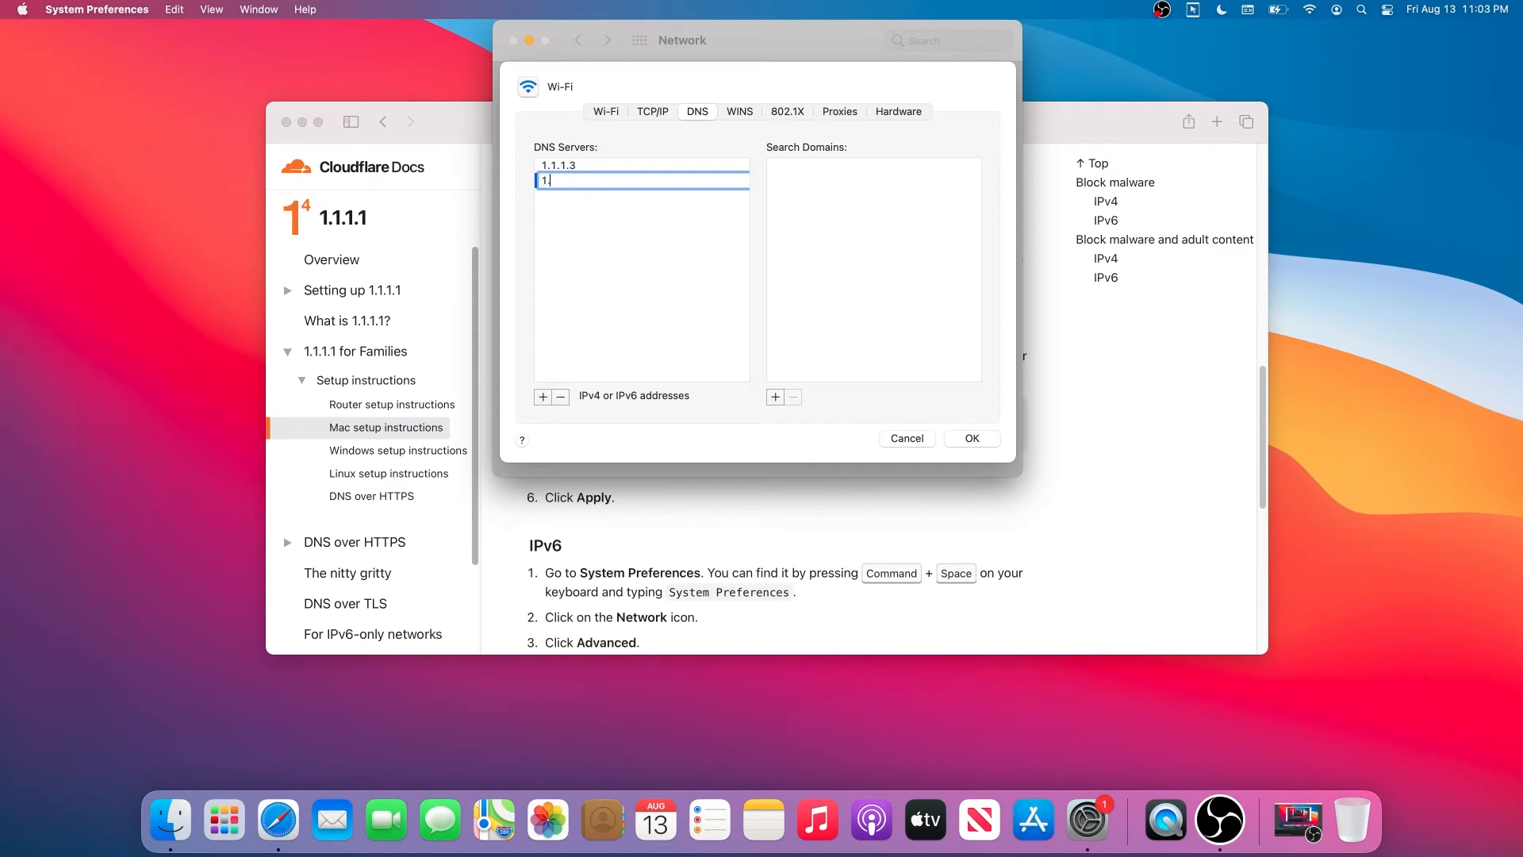
{"action": "type", "text": ".0.0.3"}
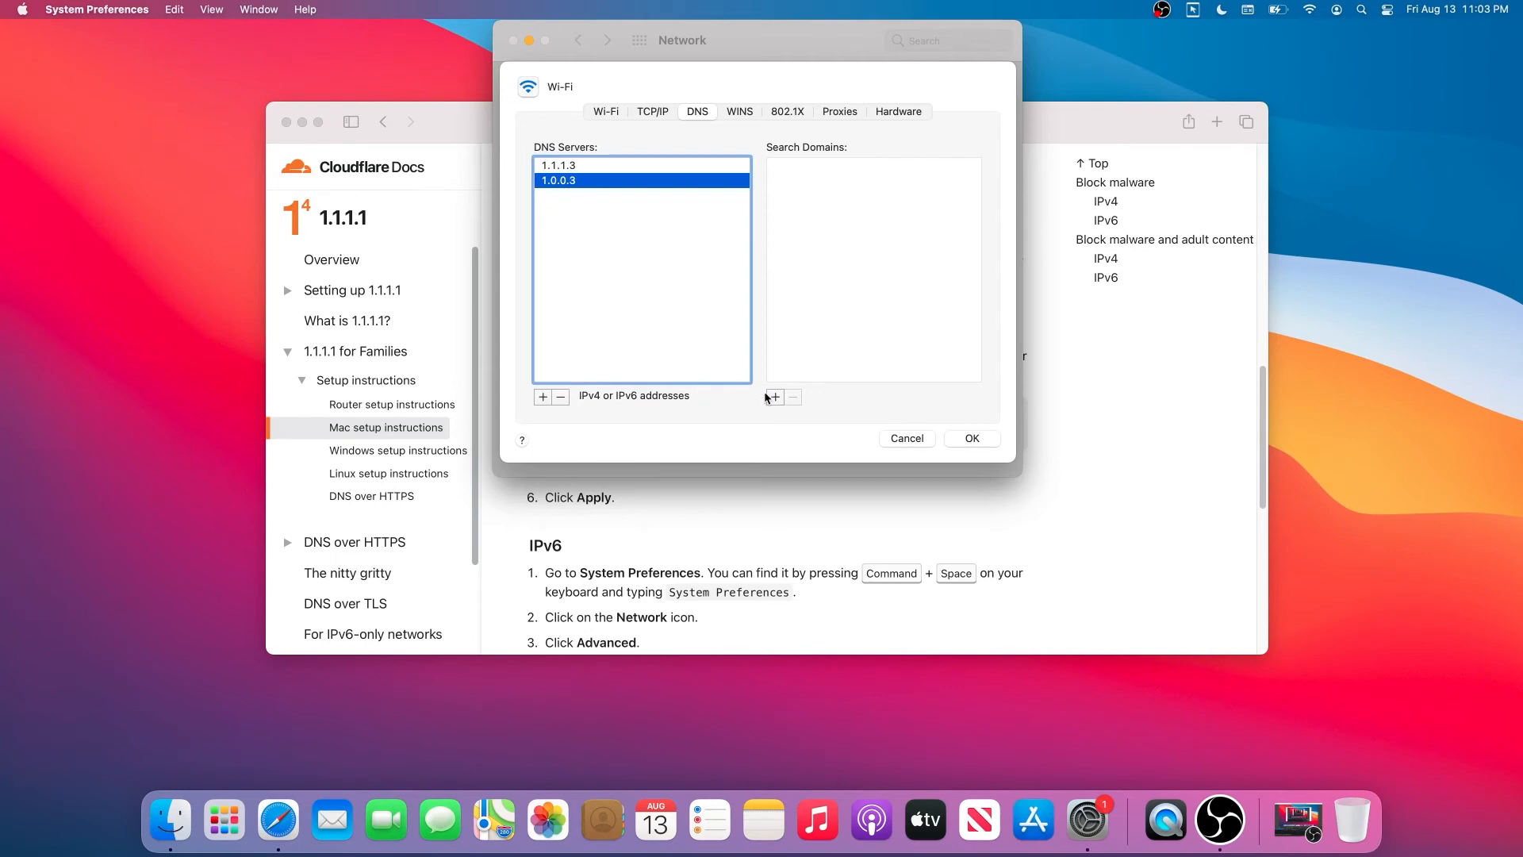
{"action": "mouse_move", "coordinate": [976, 447]}
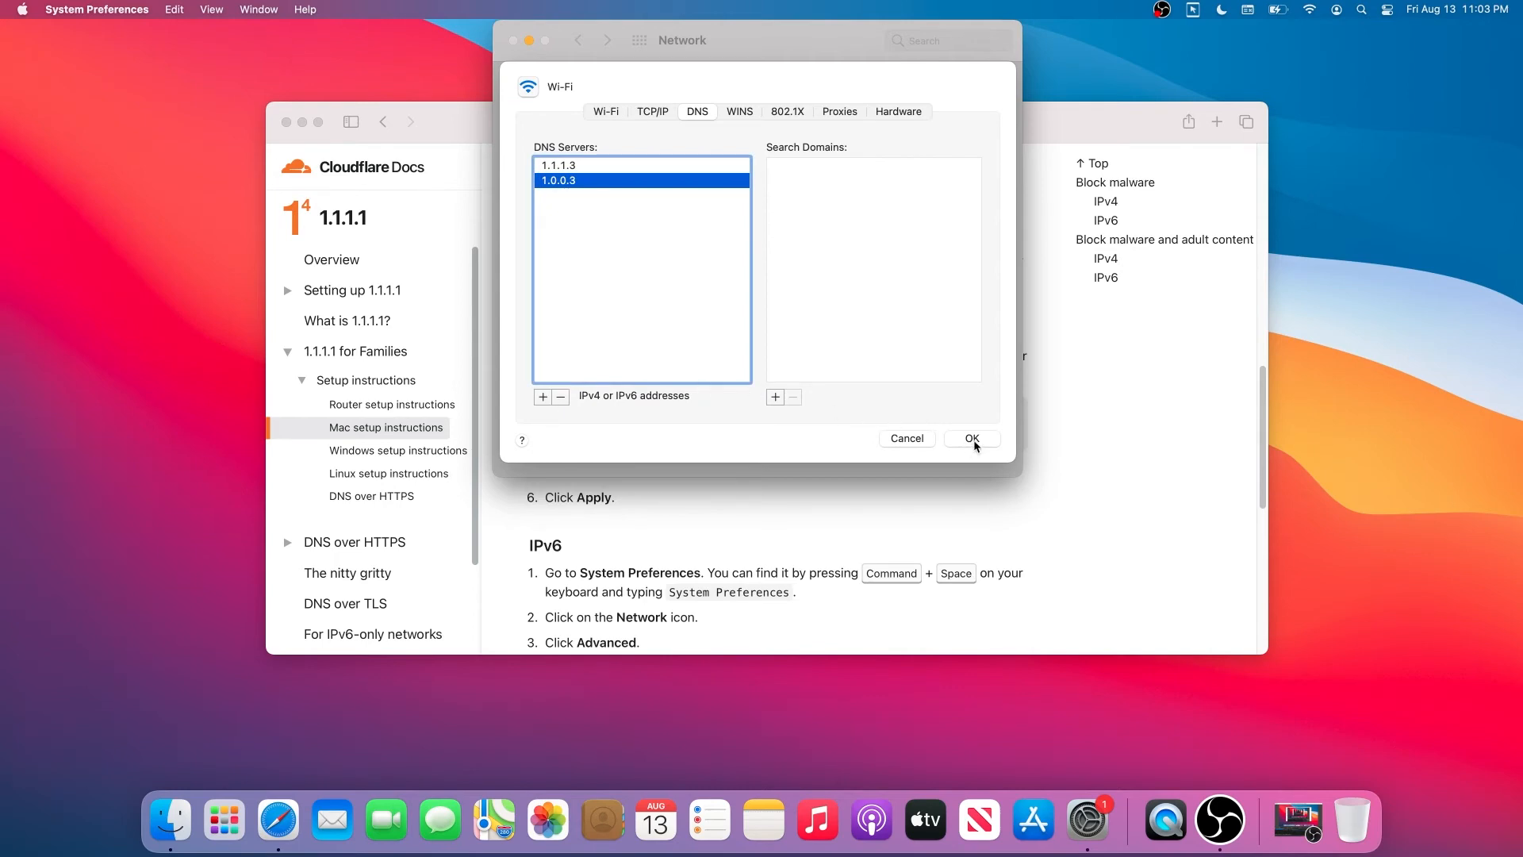
Step: Confirm and apply the new DNS servers, then close System Preferences
{"action": "left_click", "coordinate": [971, 438]}
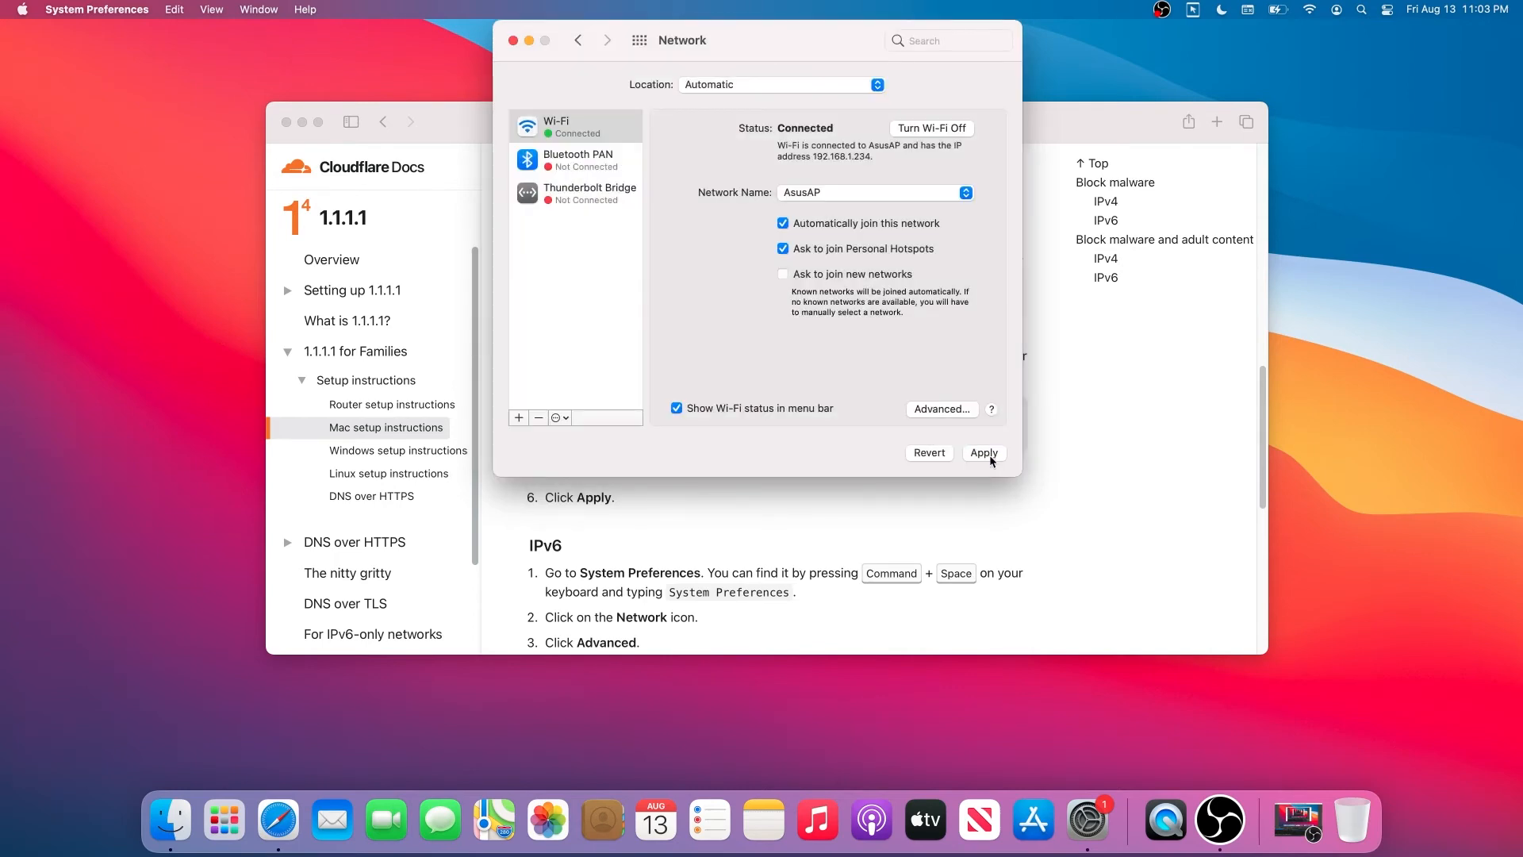
{"action": "left_click", "coordinate": [984, 452]}
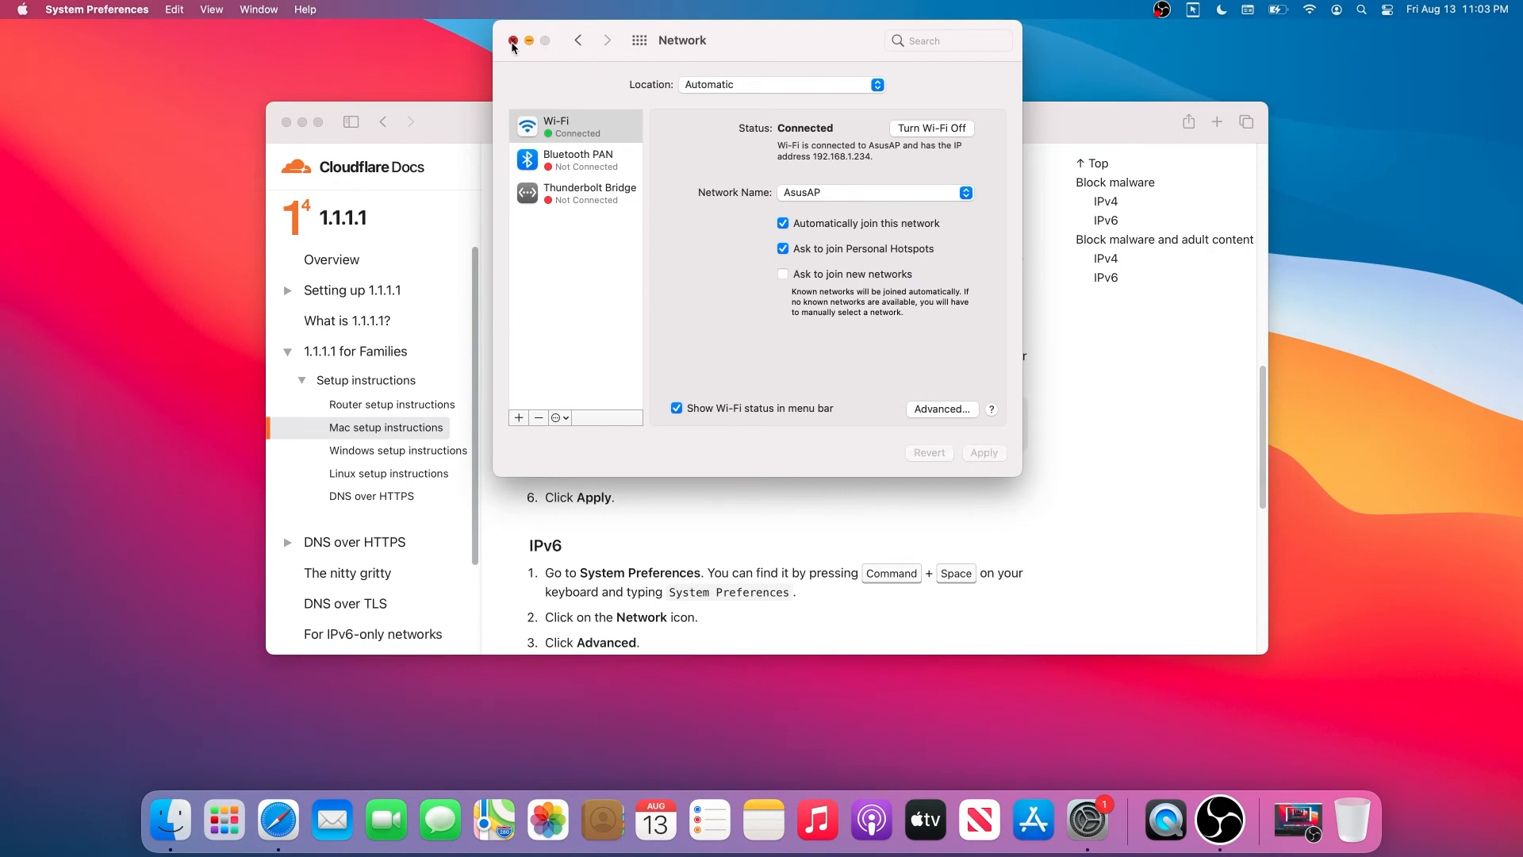
{"action": "left_click", "coordinate": [513, 41]}
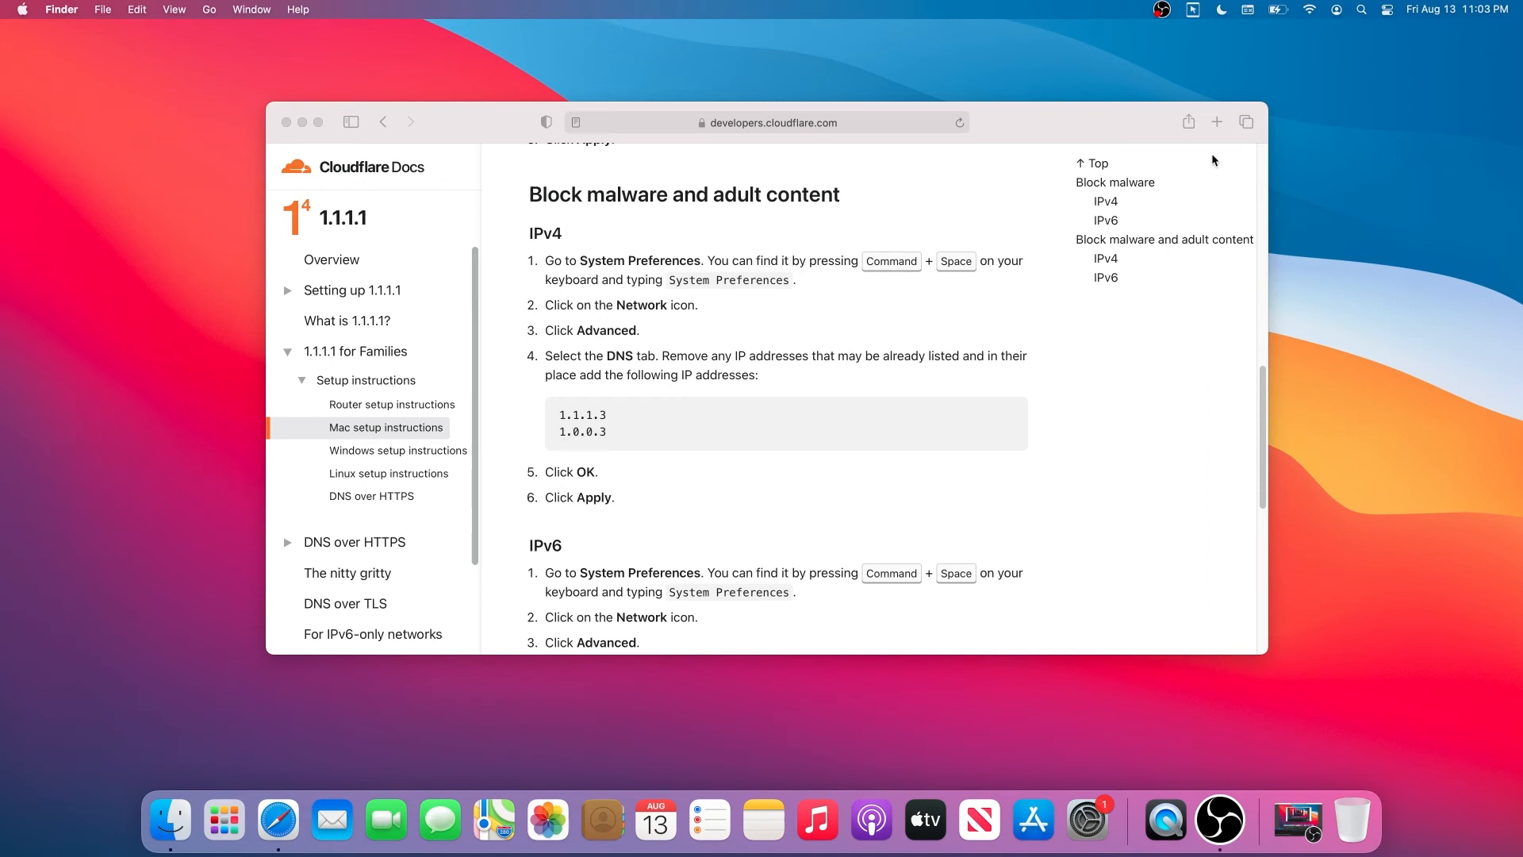
Step: Try loading pornhub.com in a new Safari tab and see it fail to connect
{"action": "left_click", "coordinate": [1217, 122]}
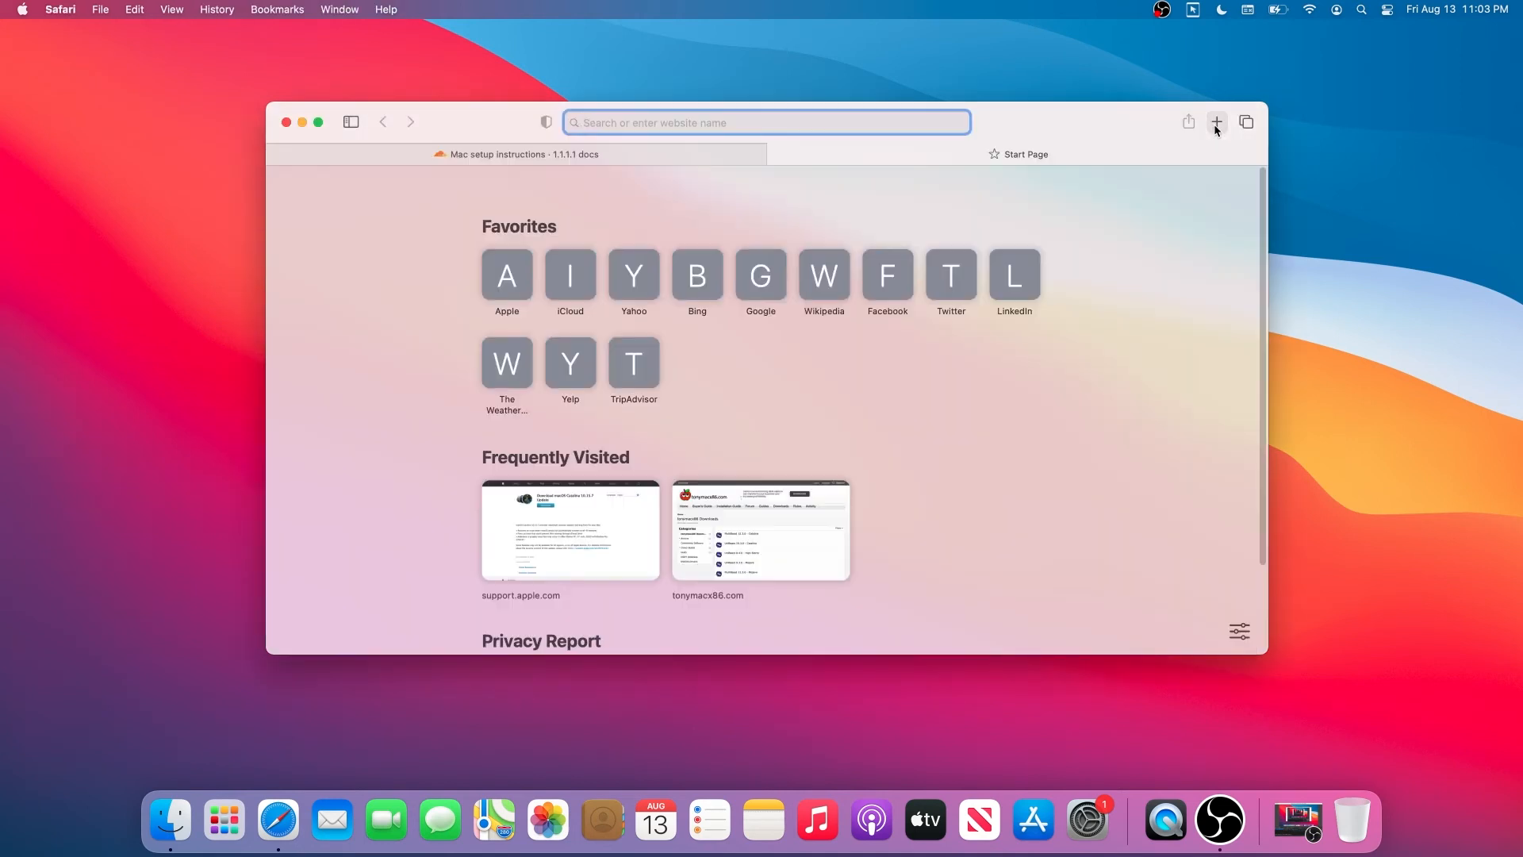
{"action": "mouse_move", "coordinate": [1217, 122]}
{"action": "type", "text": "pornhub.com"}
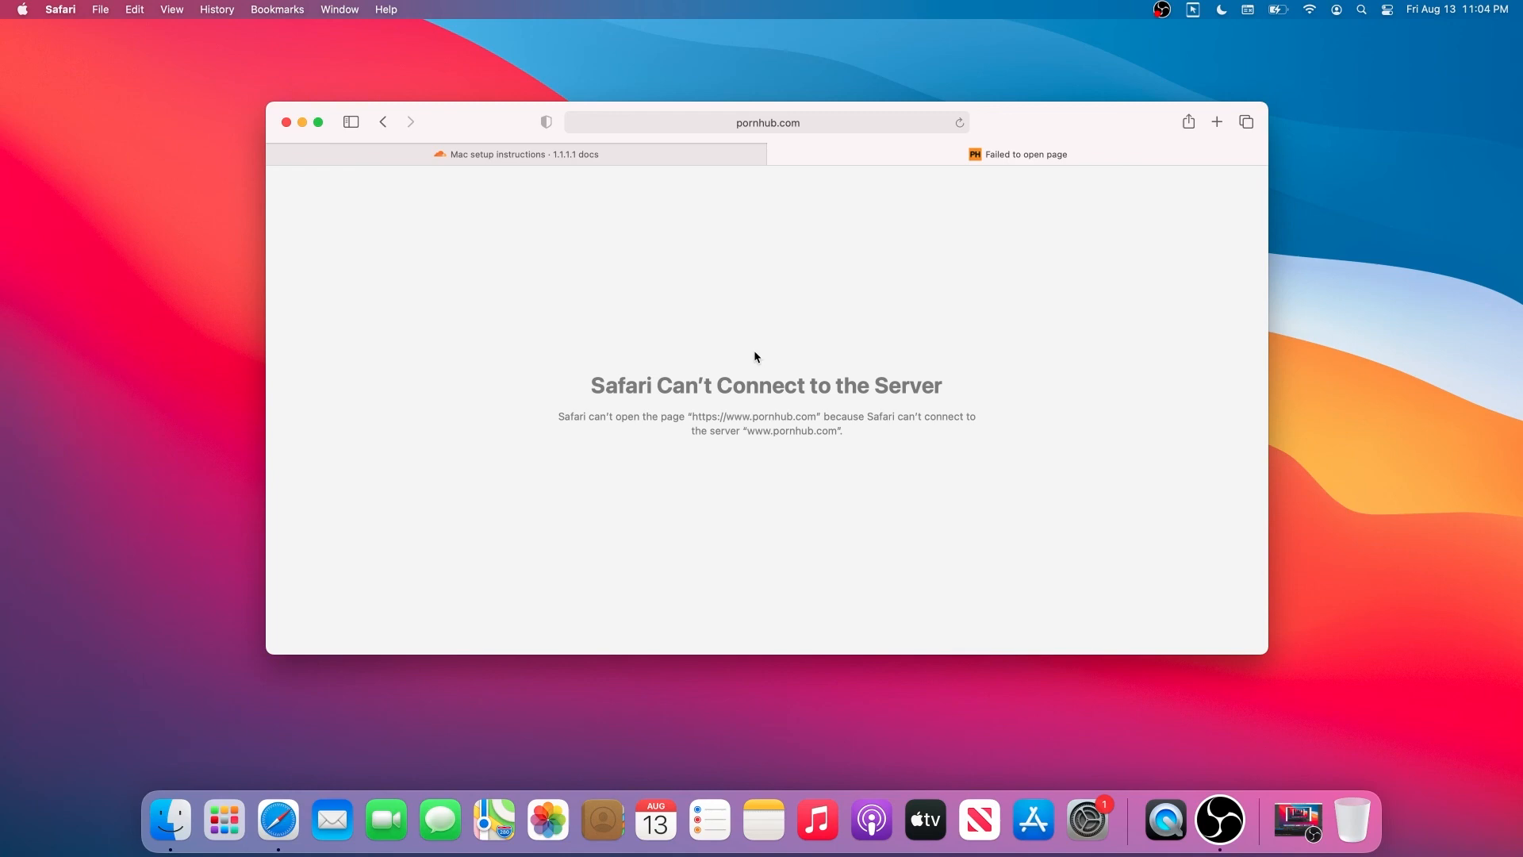
{"action": "mouse_move", "coordinate": [940, 374]}
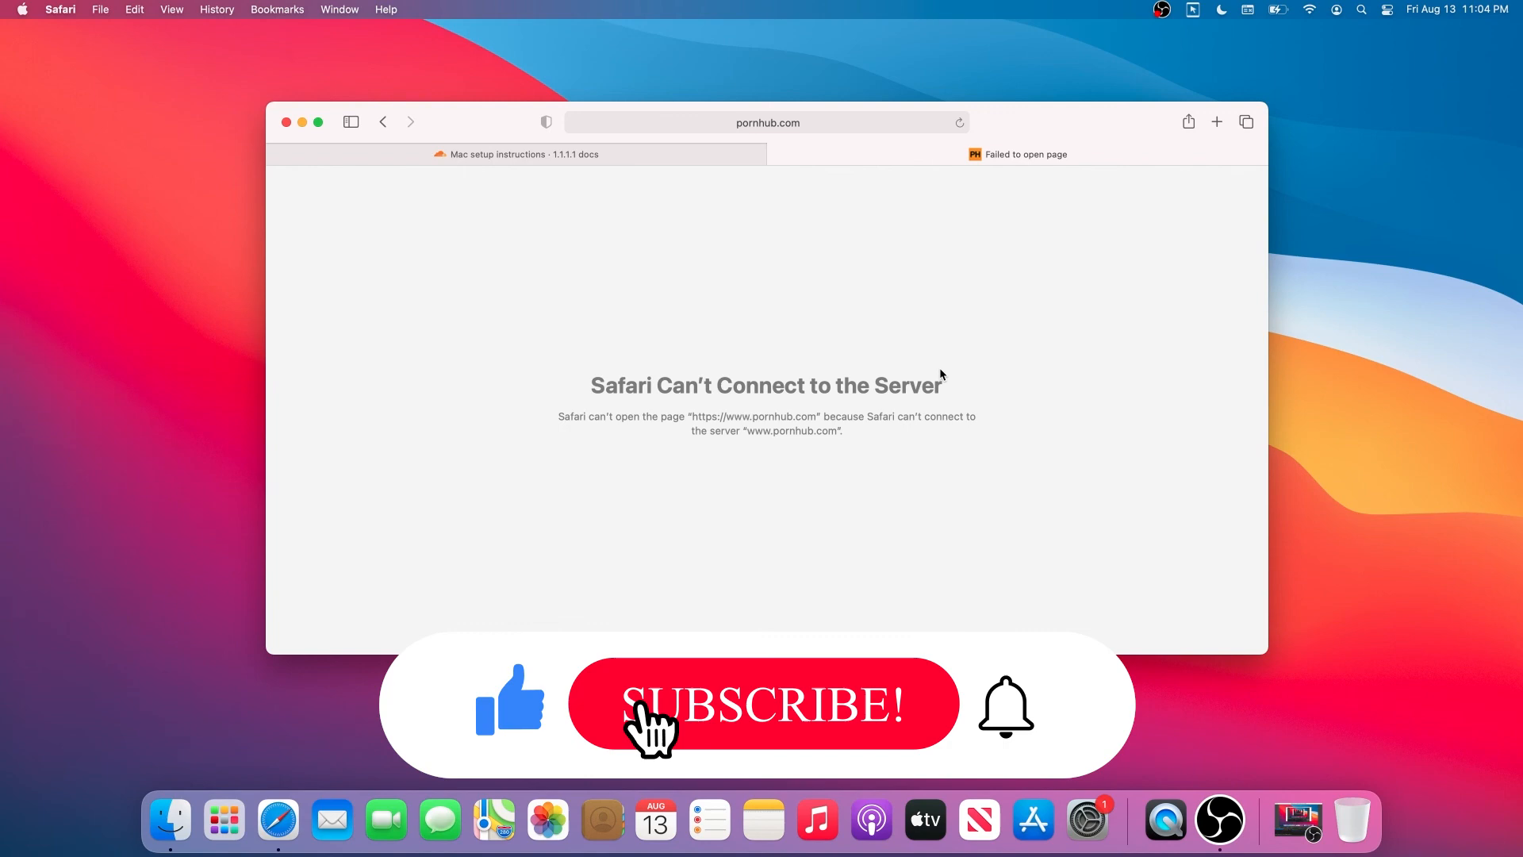
{"action": "left_click", "coordinate": [763, 705]}
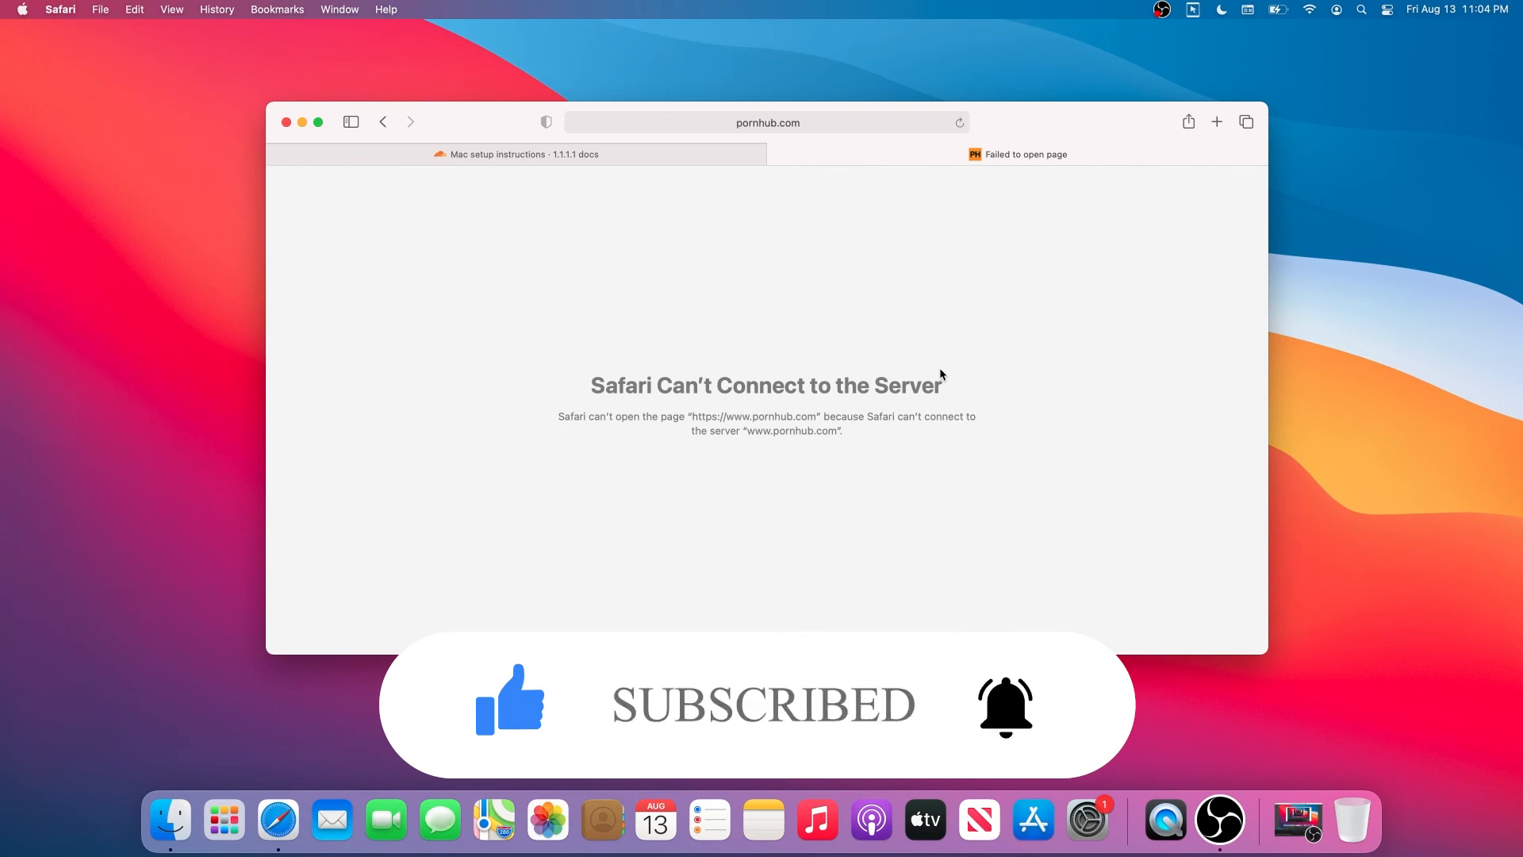